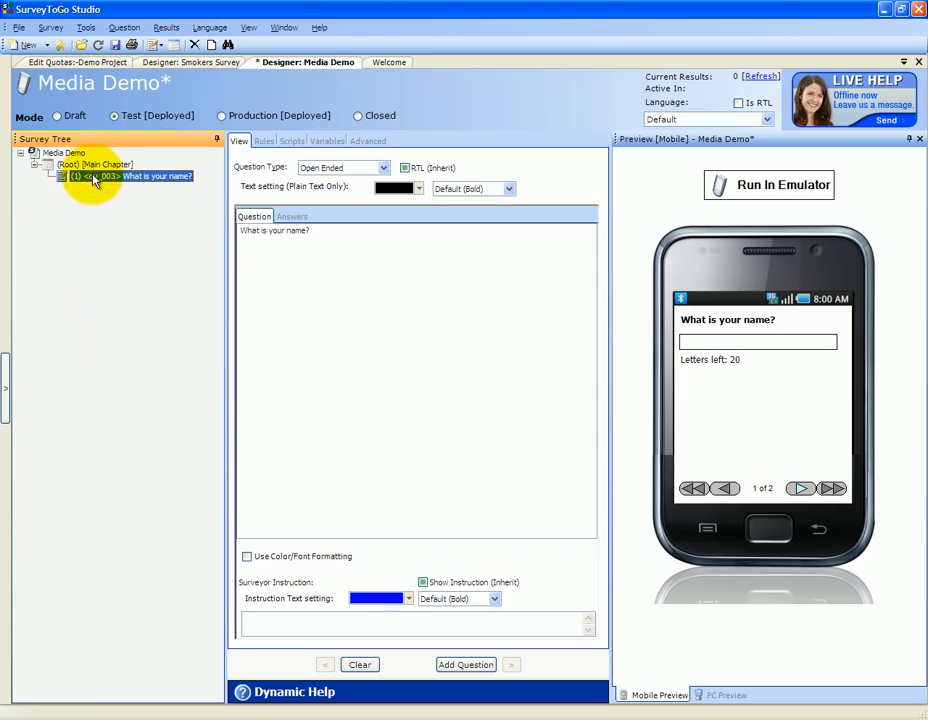
pyautogui.moveTo(178, 203)
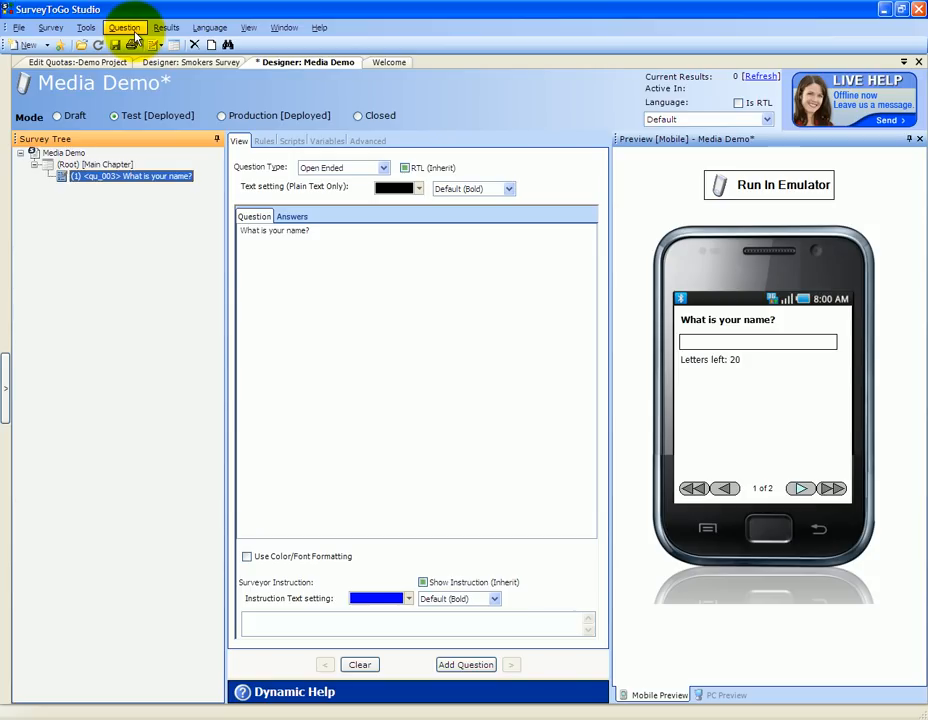
# Add multimedia question 'Please capture the respondent picture' and view its Picture collect-type answer settings.
pyautogui.click(124, 27)
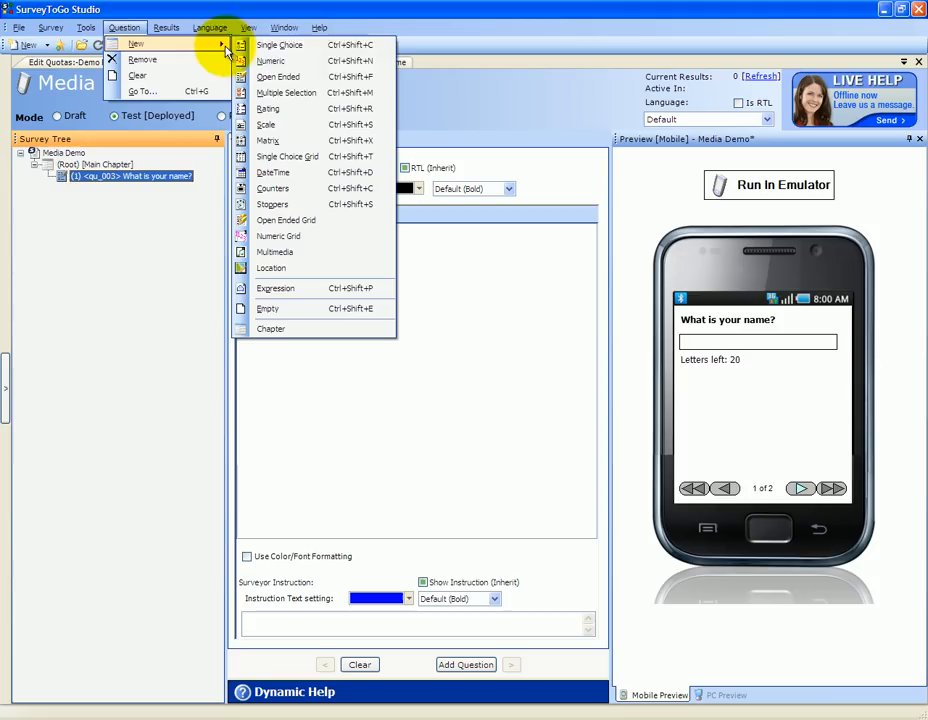
pyautogui.moveTo(275, 252)
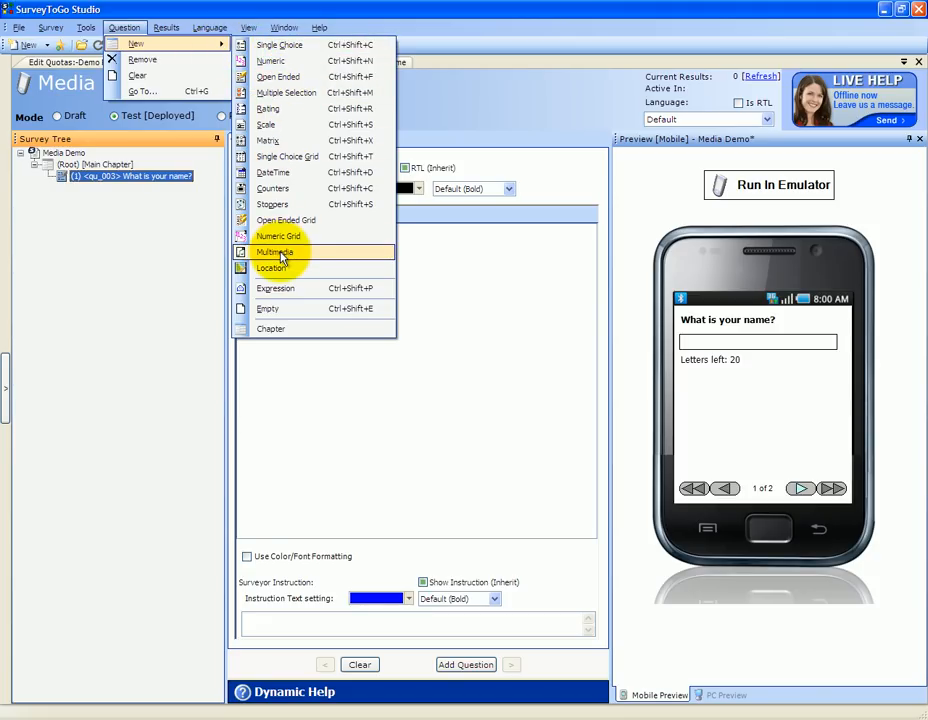
pyautogui.click(275, 251)
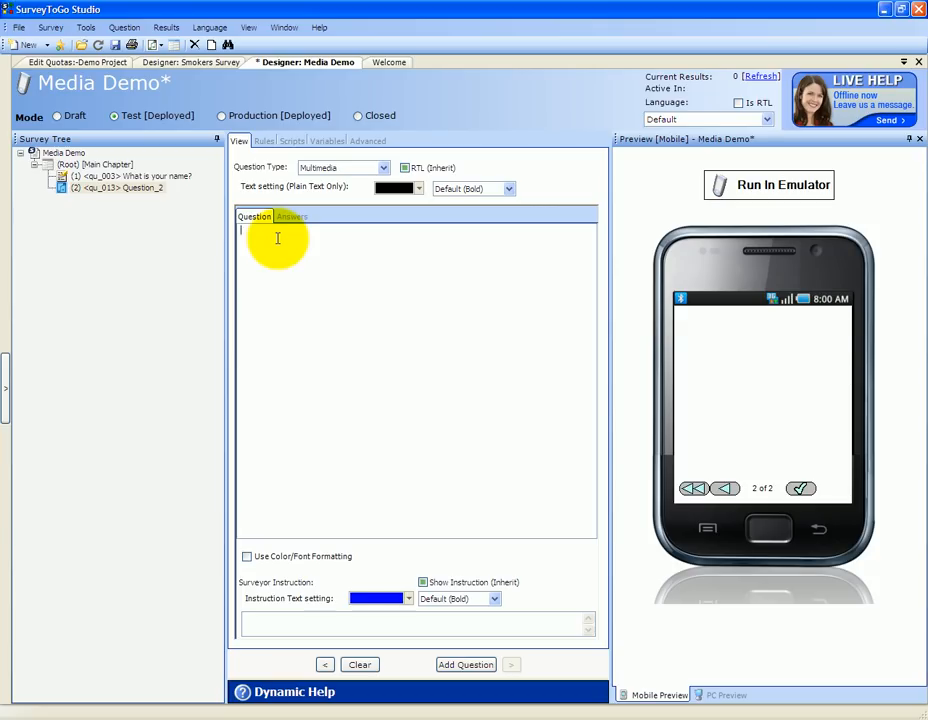
pyautogui.write('Please capture t')
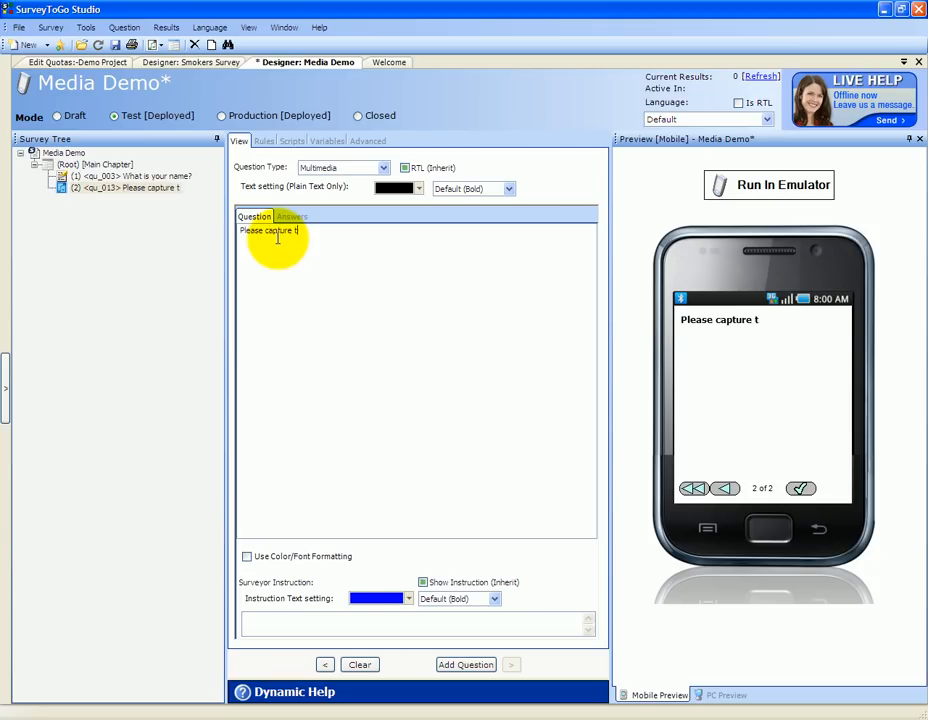
pyautogui.write('he respondent')
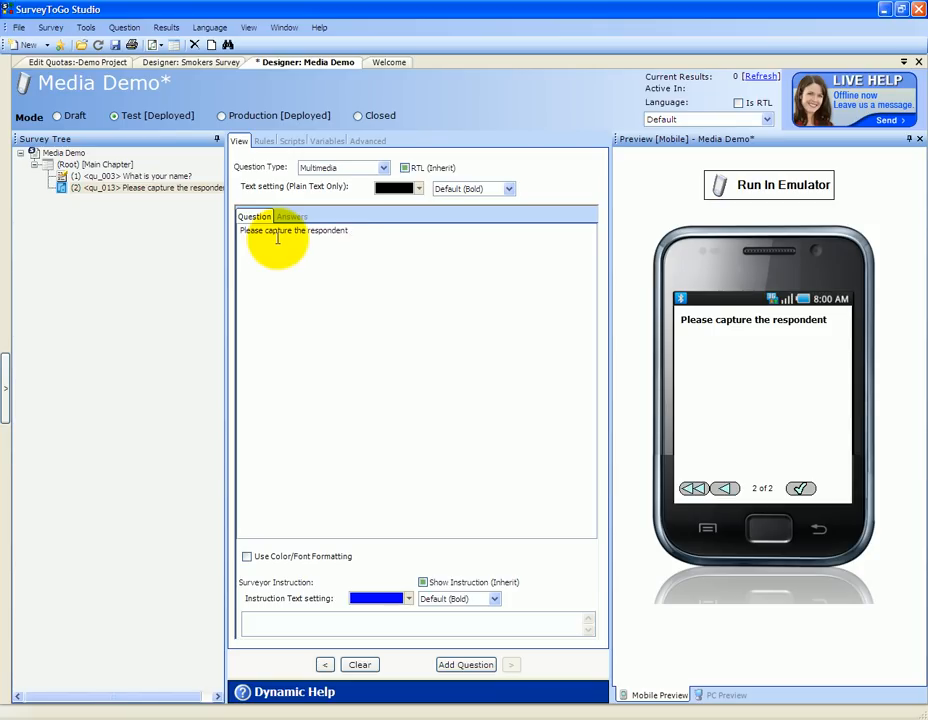
pyautogui.write('picture')
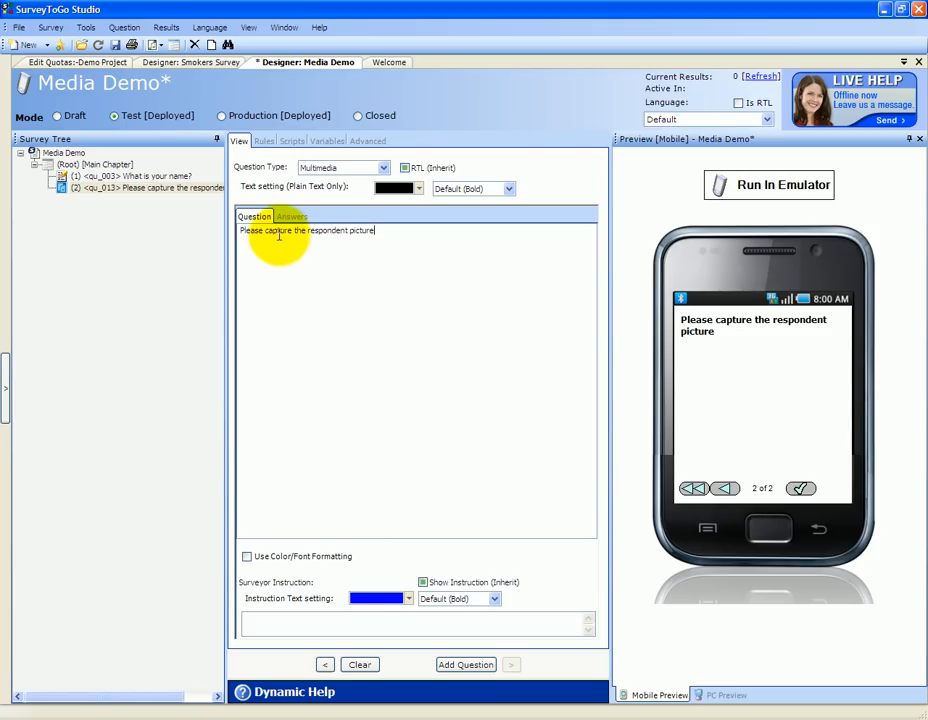
pyautogui.click(291, 216)
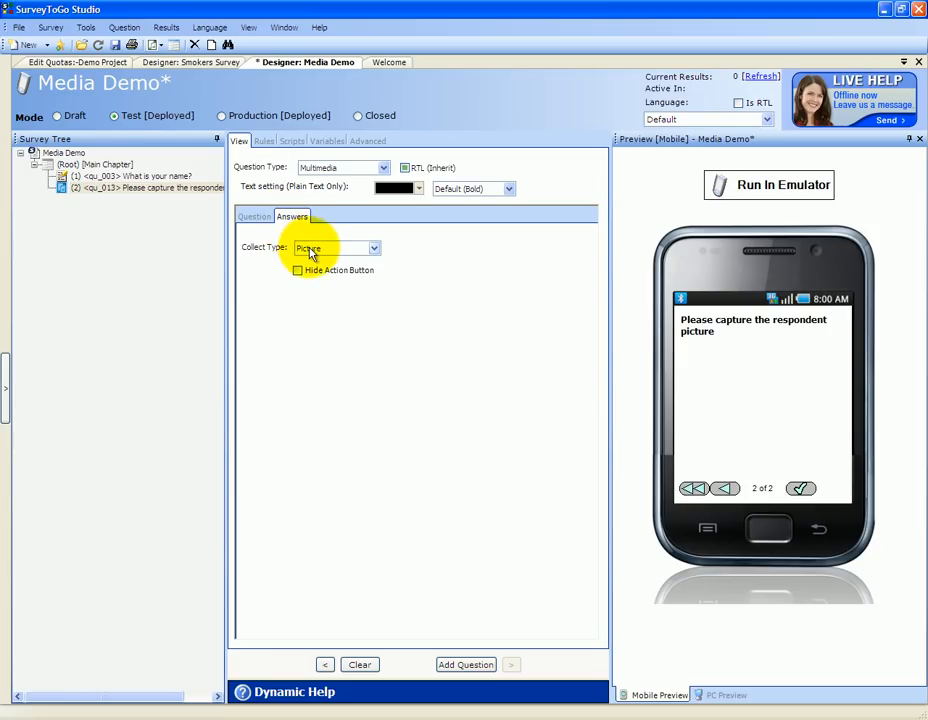
pyautogui.click(373, 247)
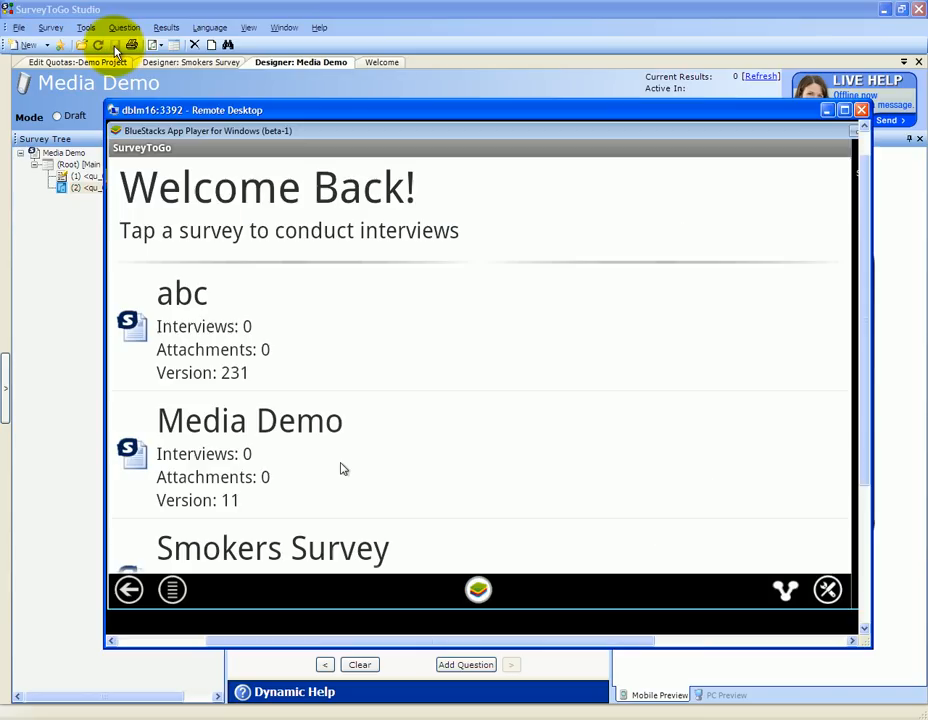
pyautogui.moveTo(210, 447)
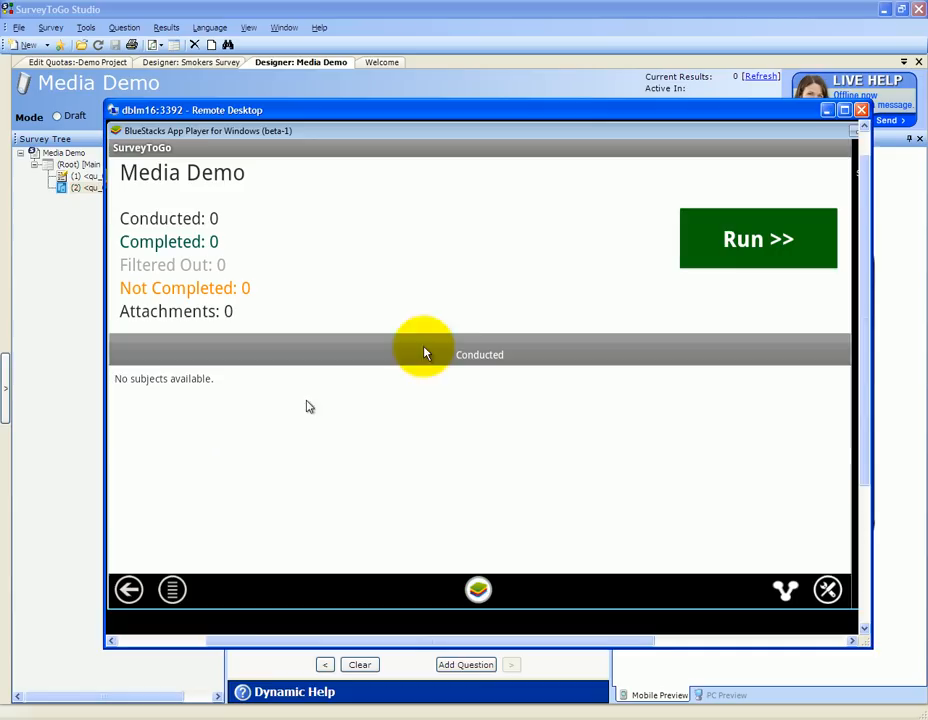
# Run a new Media Demo interview, enter the name 'Ji', and advance to the picture question.
pyautogui.click(757, 238)
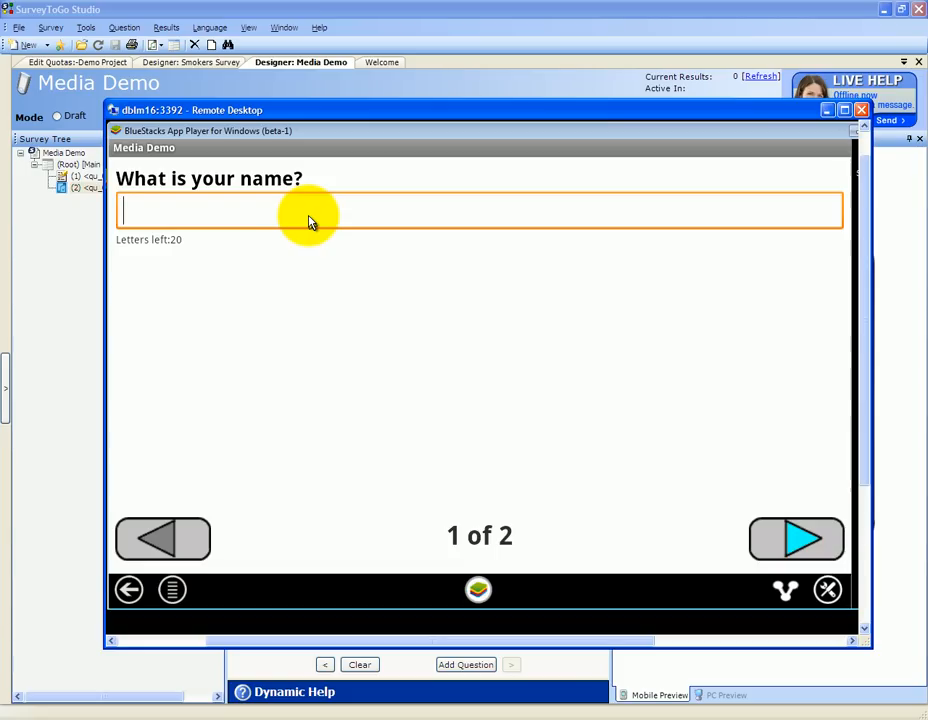
pyautogui.write('Ji')
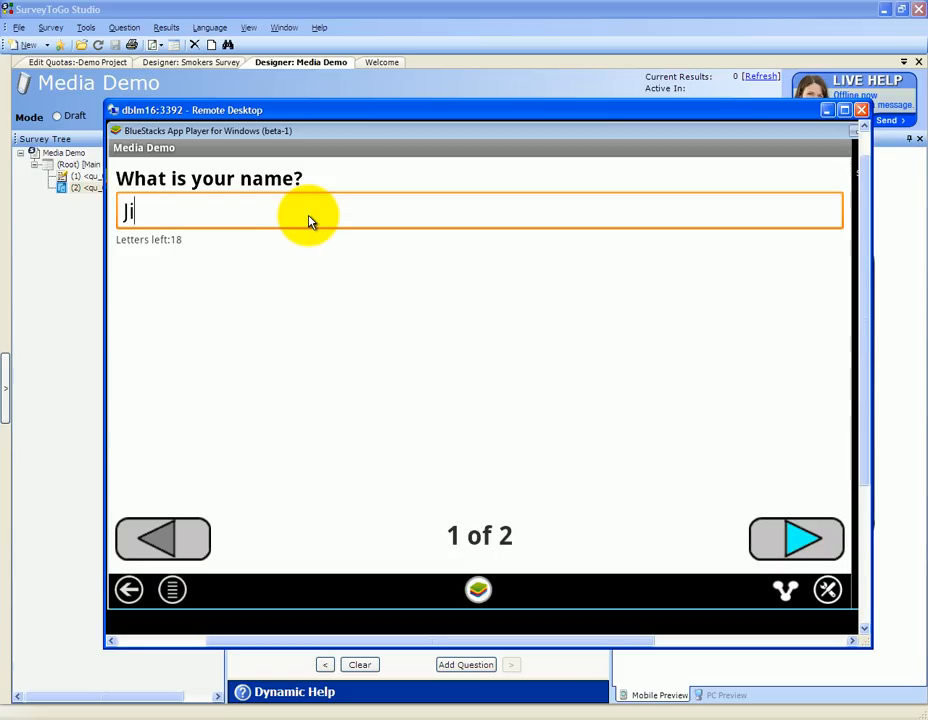
pyautogui.click(795, 538)
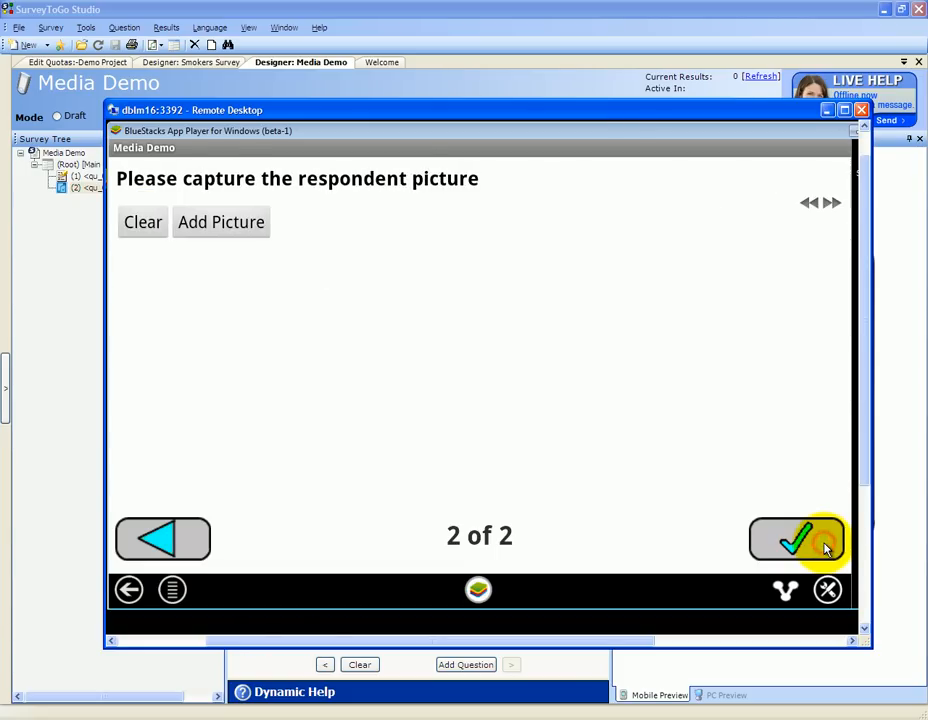
pyautogui.moveTo(293, 190)
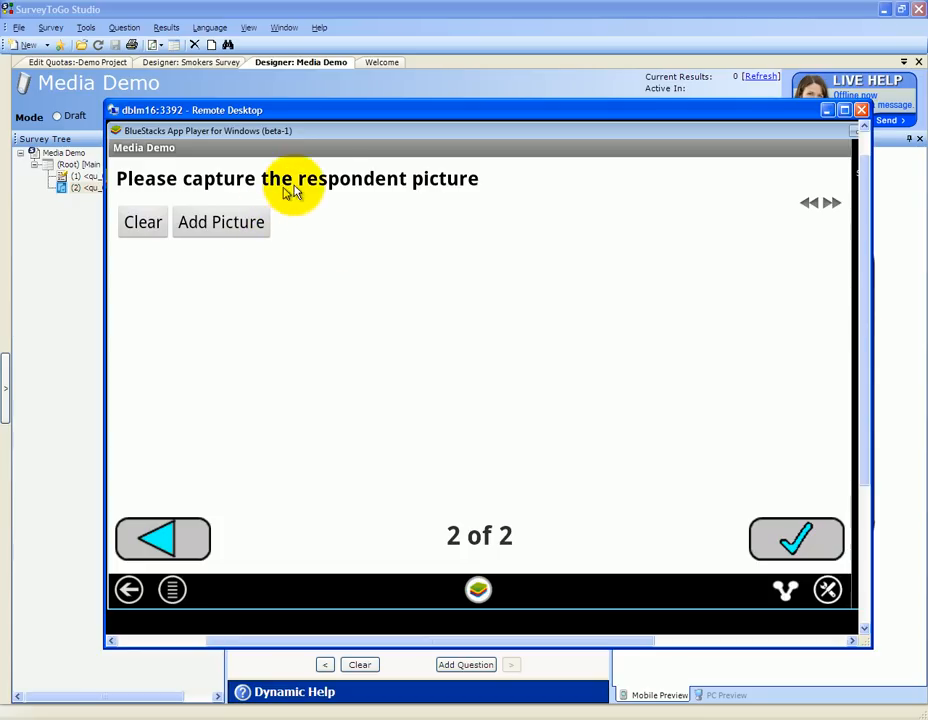
pyautogui.moveTo(282, 223)
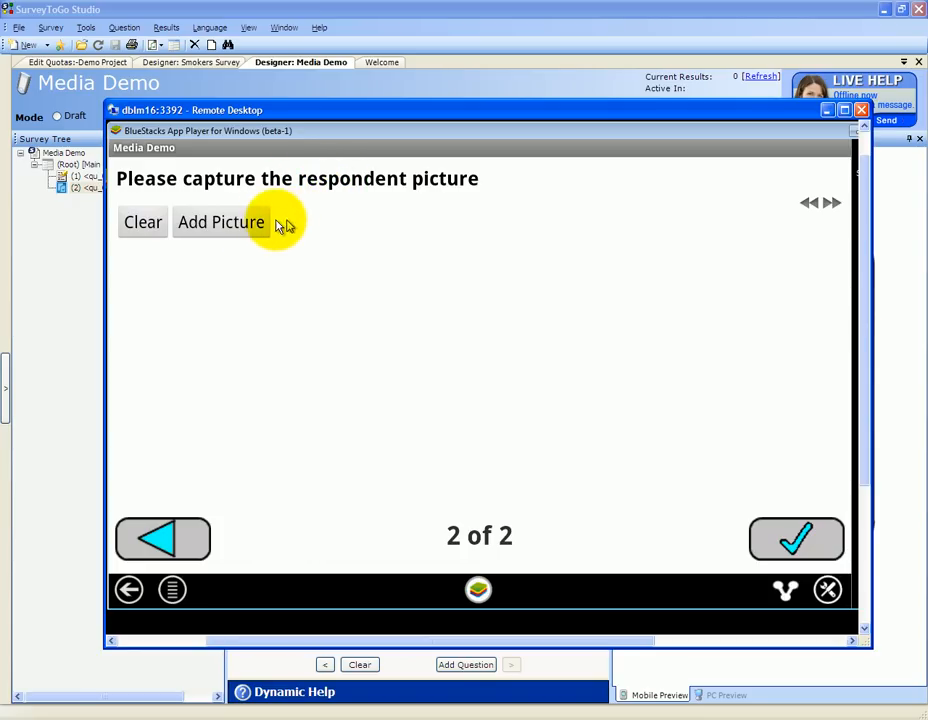
pyautogui.moveTo(237, 221)
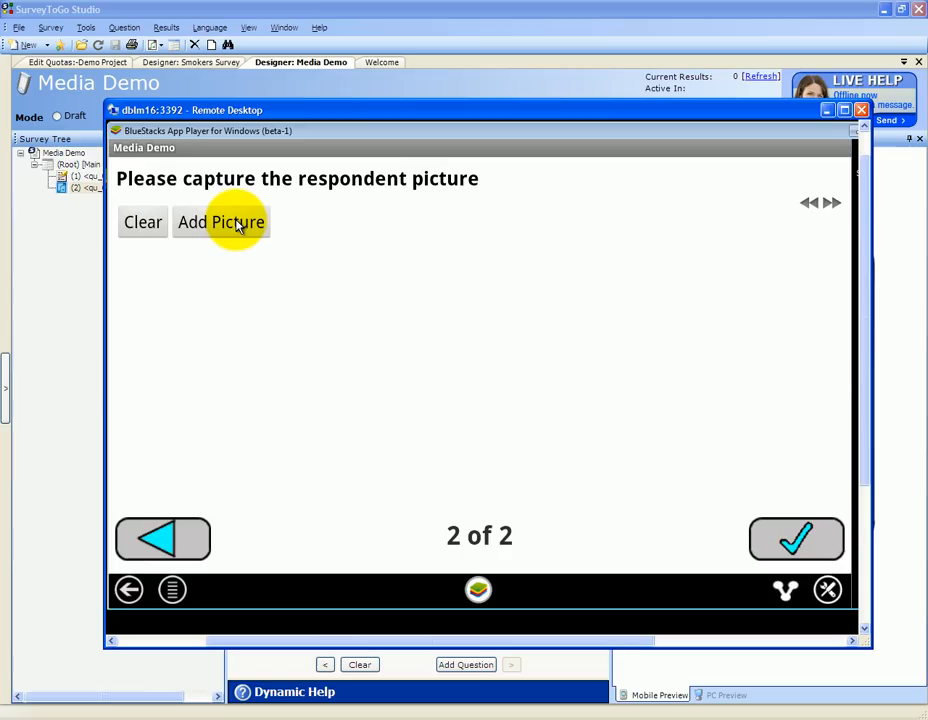
# Bring up the camera capture screen from the picture question's Add Picture button.
pyautogui.click(221, 221)
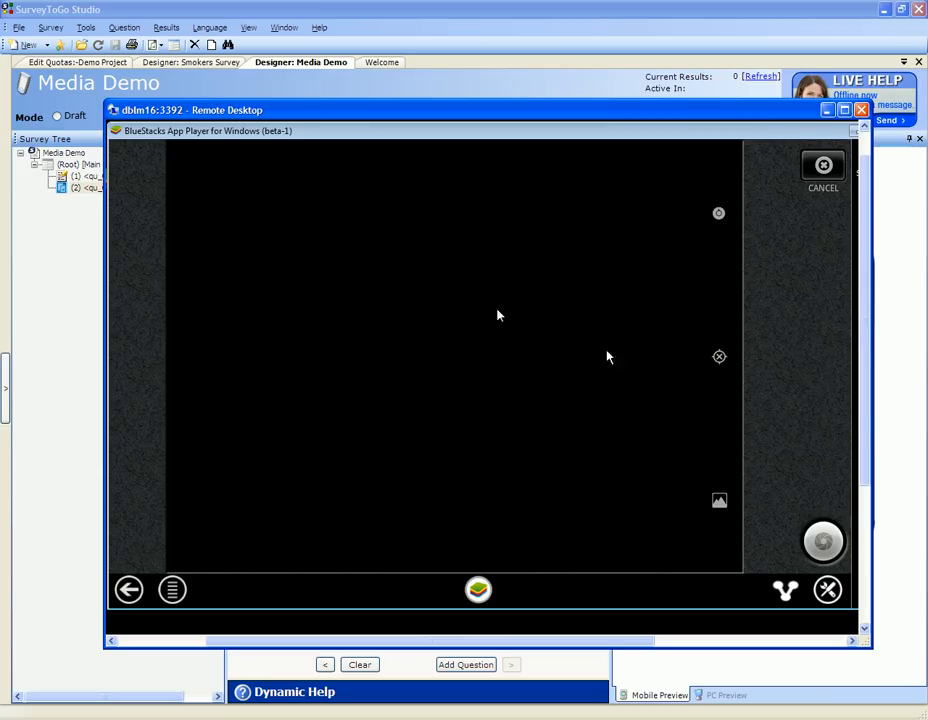
pyautogui.moveTo(692, 378)
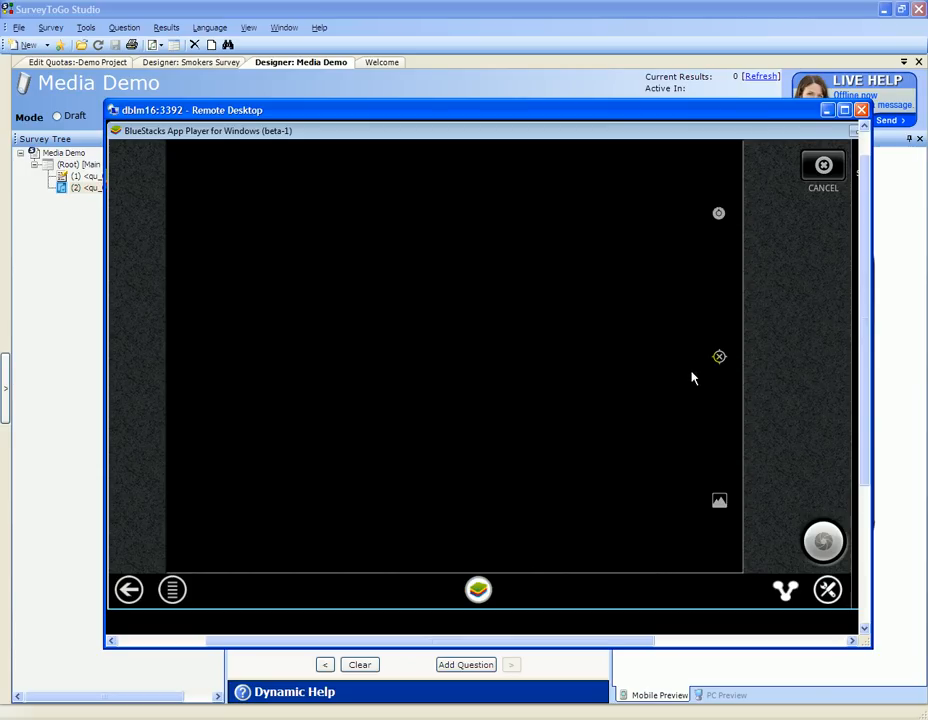
pyautogui.moveTo(490, 383)
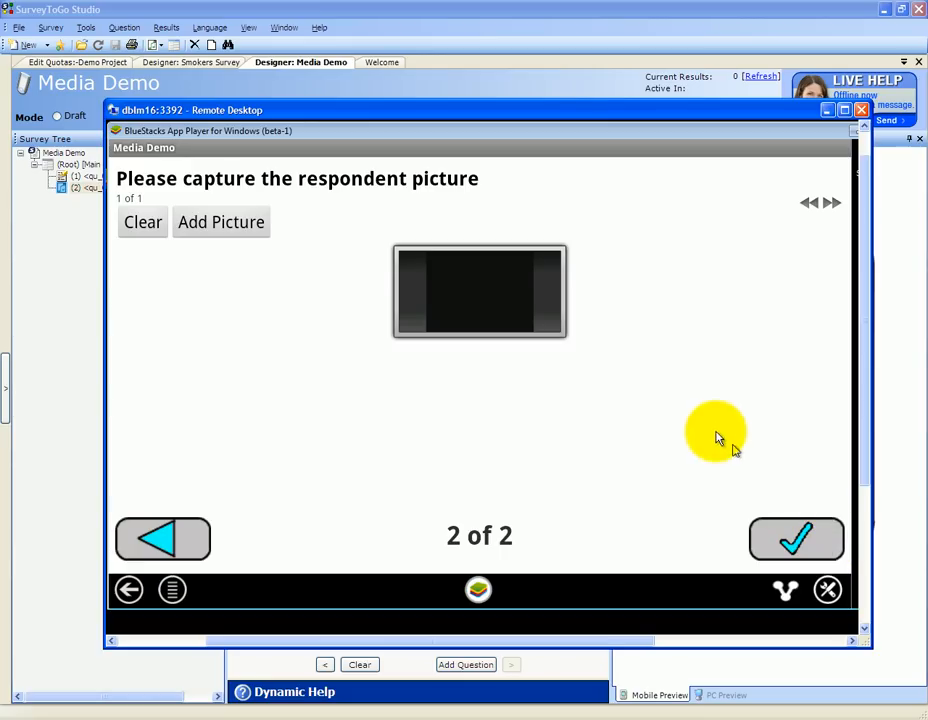
pyautogui.moveTo(535, 318)
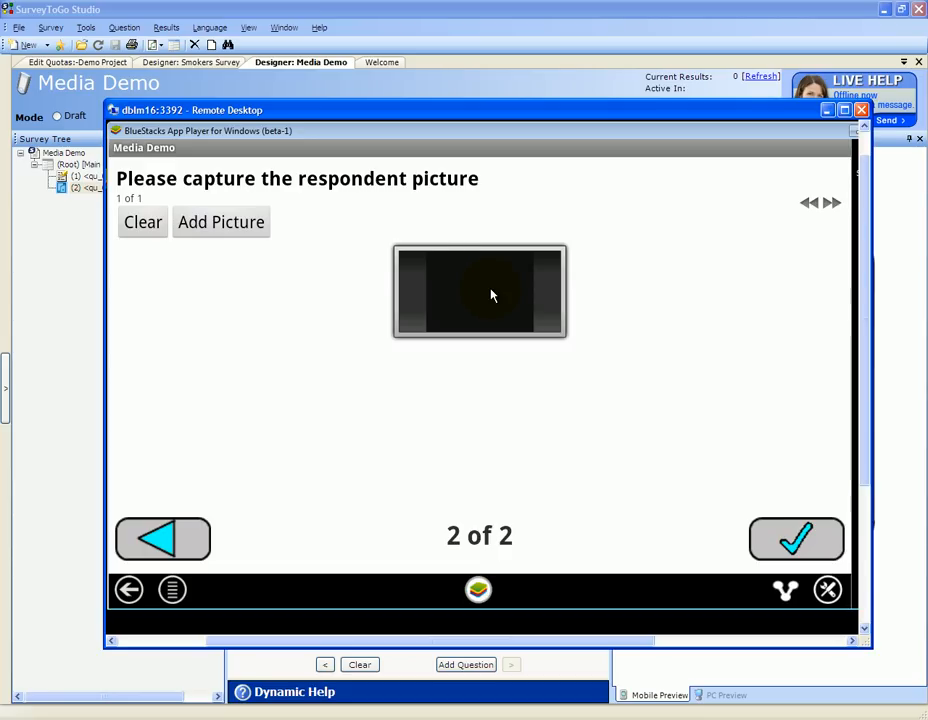
pyautogui.moveTo(353, 268)
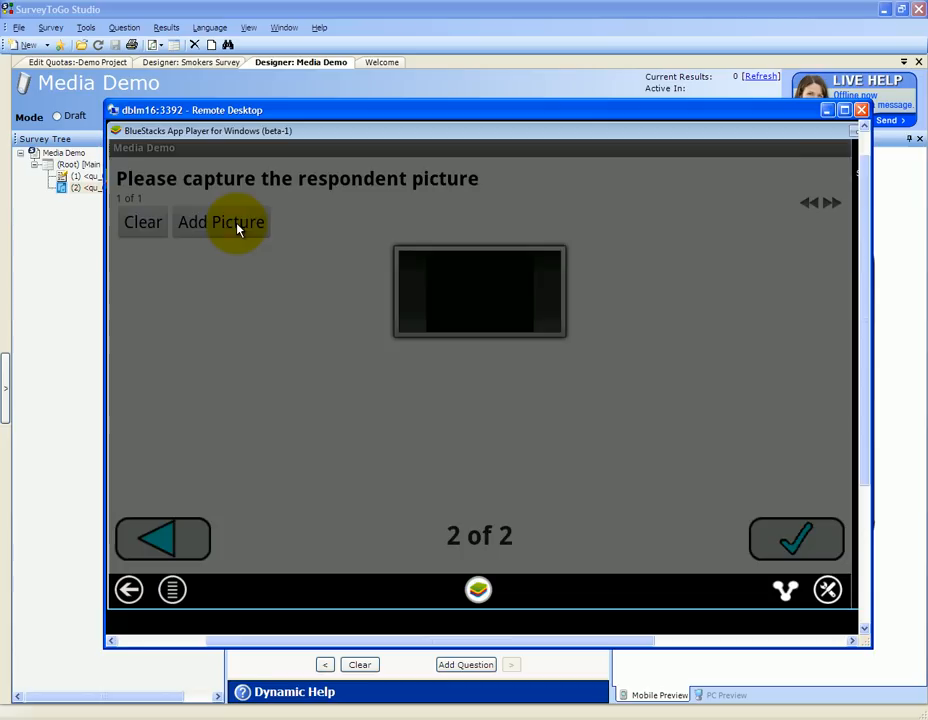
# Capture a second respondent photo, then finish and save the interview.
pyautogui.click(221, 222)
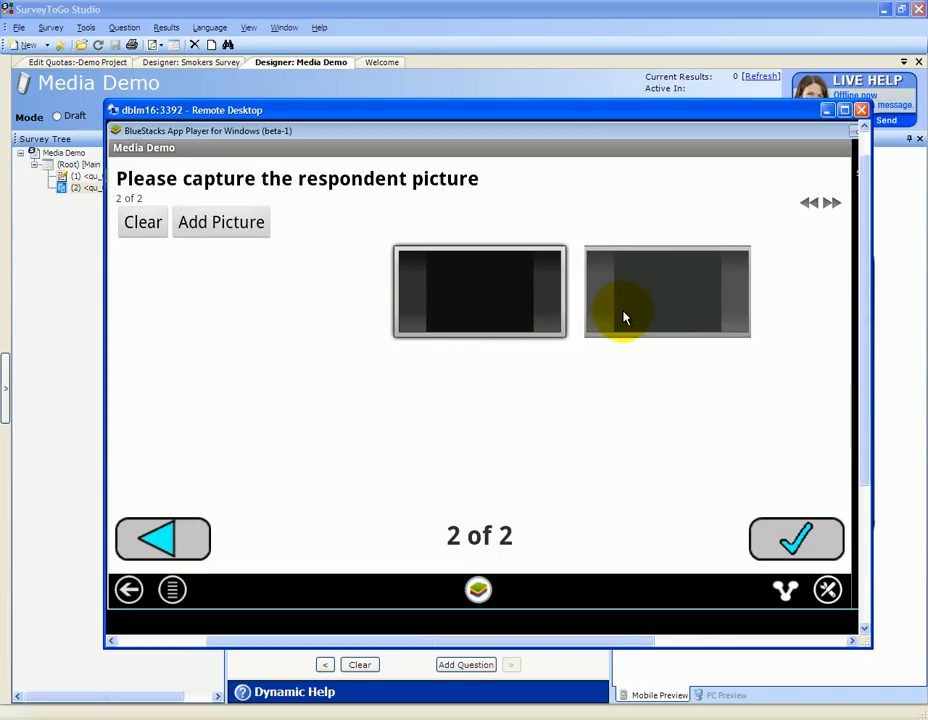
pyautogui.click(796, 539)
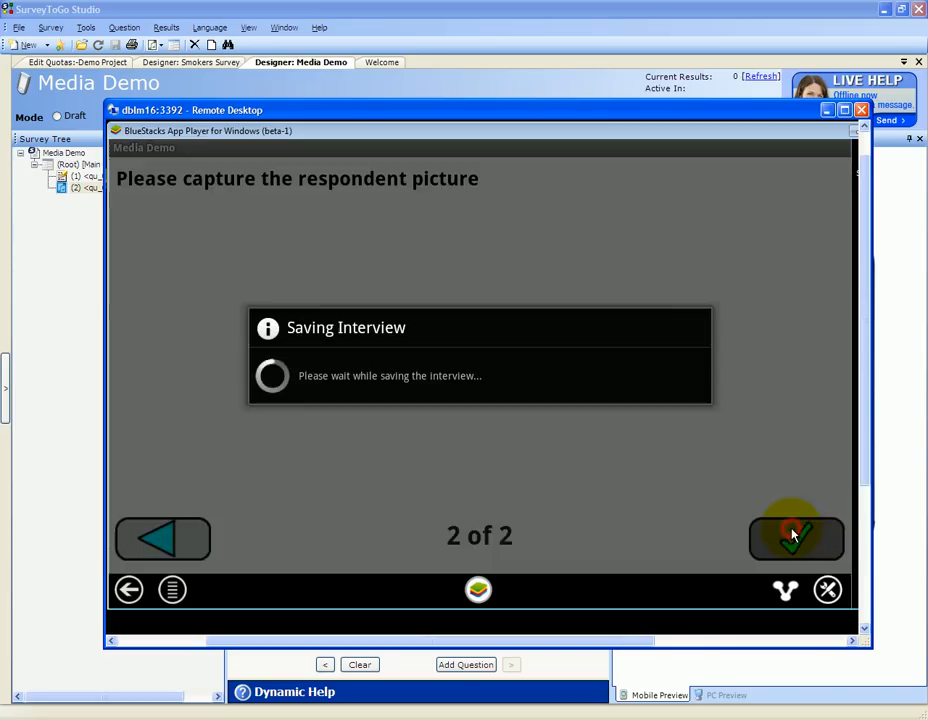
pyautogui.click(796, 537)
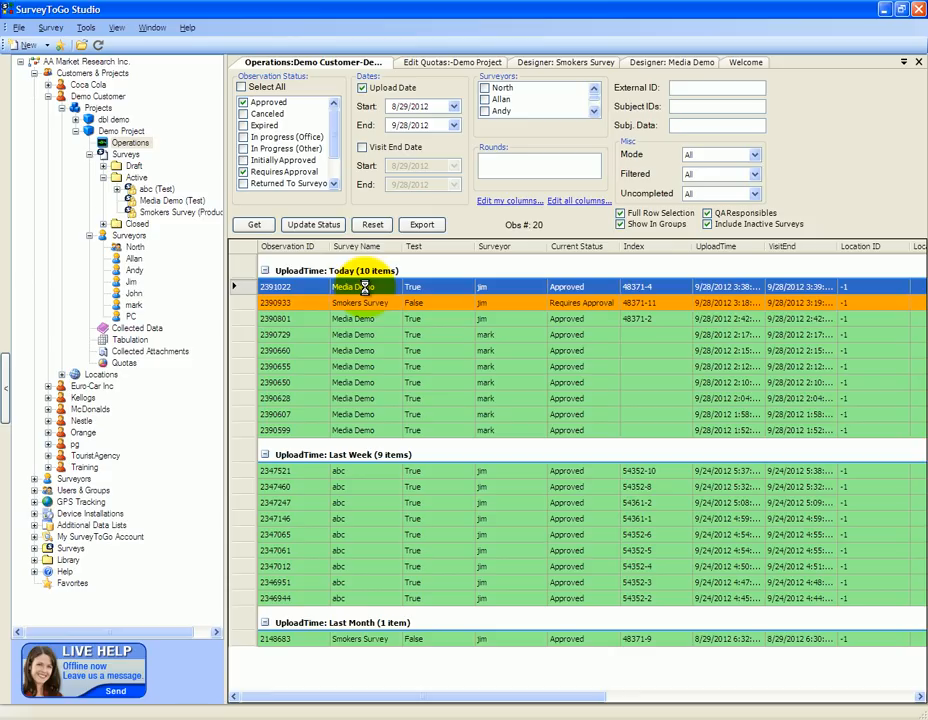
# Open the newest Media Demo observation, view picture attachment 1 of 2, then return to answers.
pyautogui.doubleClick(360, 287)
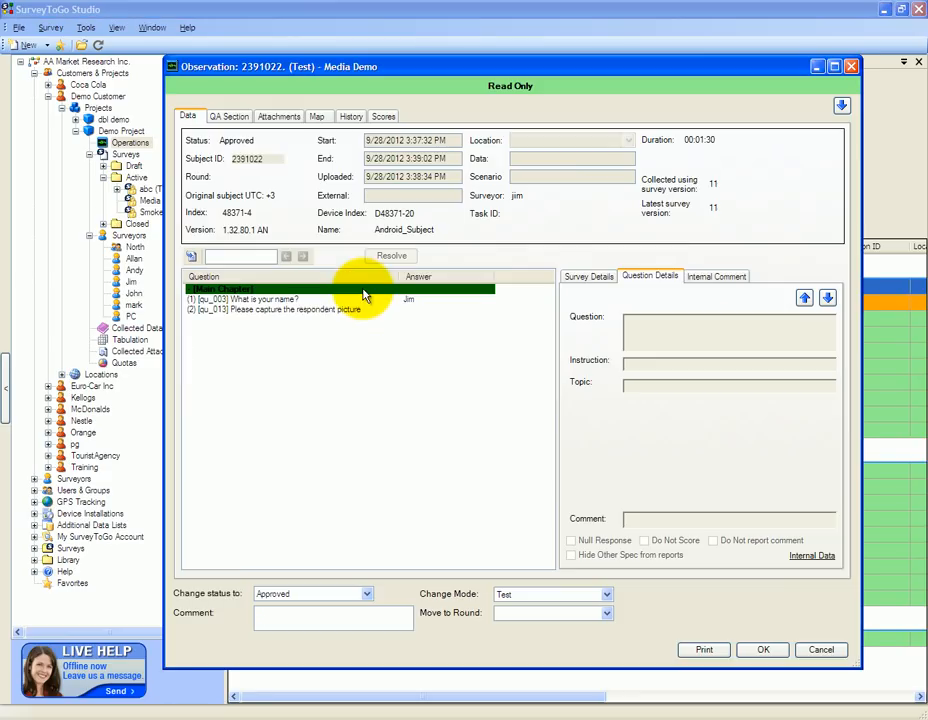
pyautogui.click(279, 116)
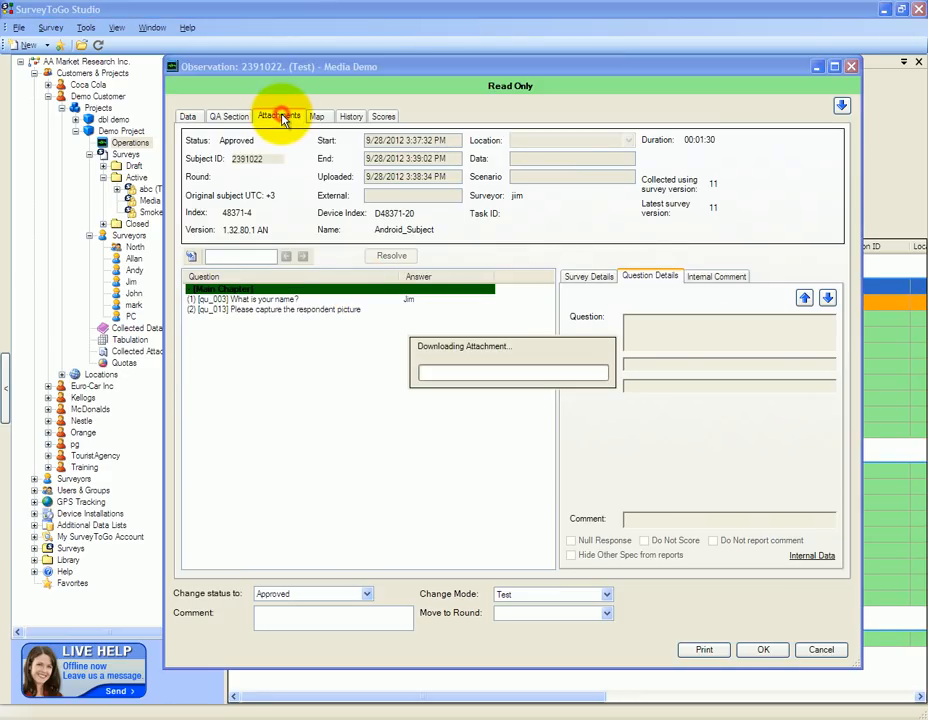
pyautogui.click(279, 116)
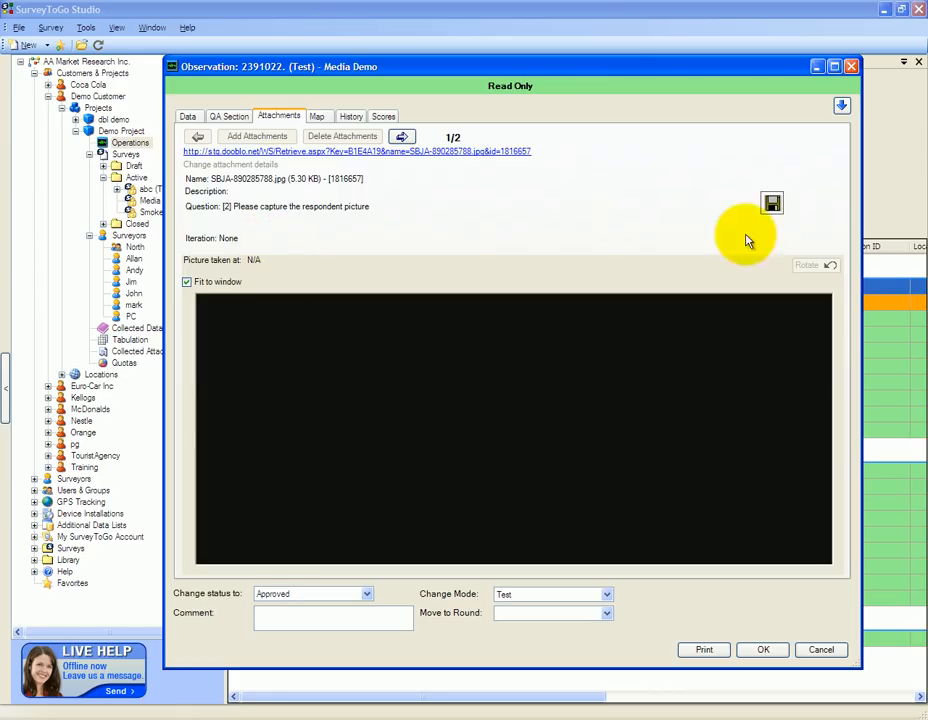
pyautogui.click(402, 137)
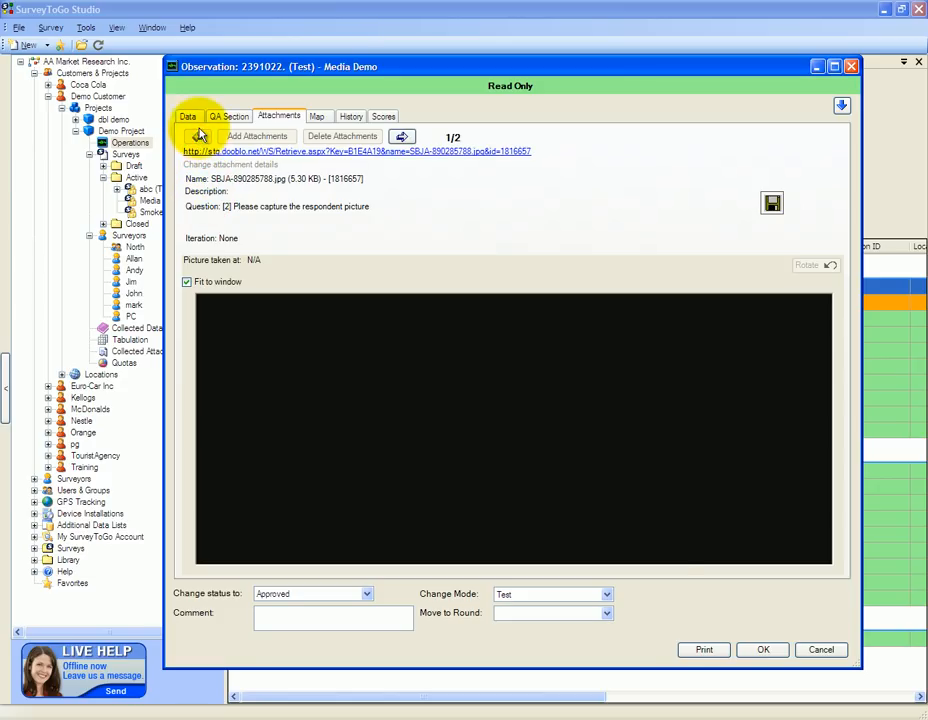
pyautogui.click(188, 116)
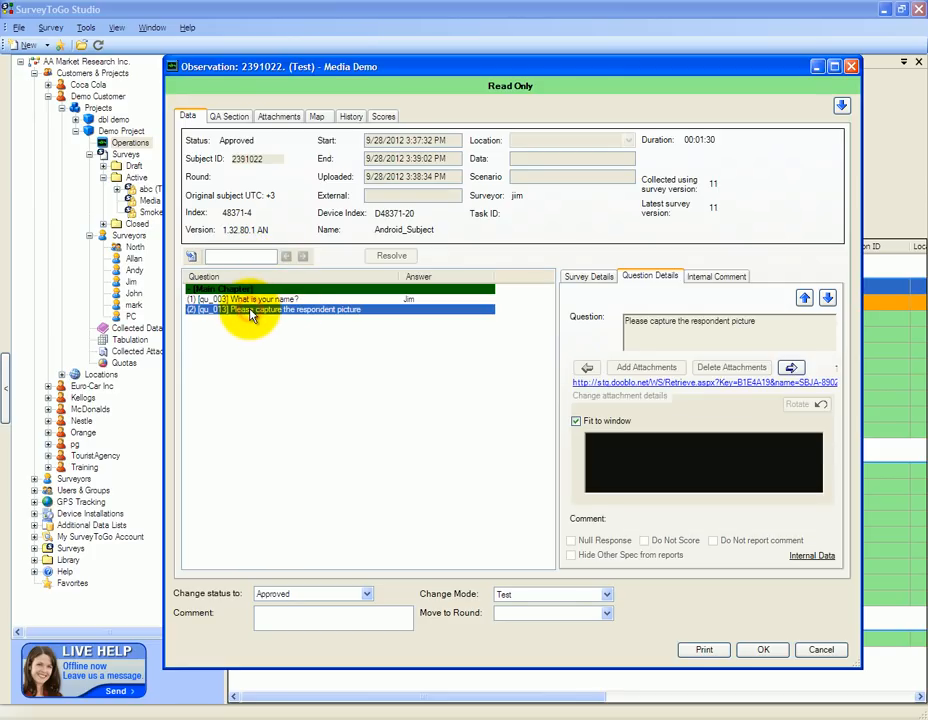
pyautogui.moveTo(358, 335)
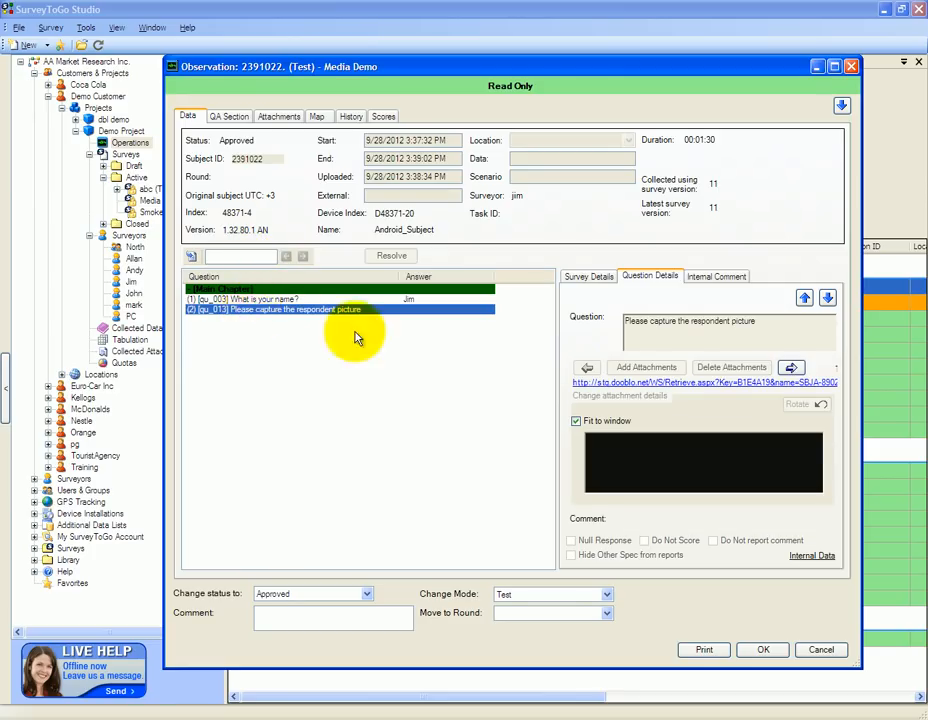
pyautogui.moveTo(685, 497)
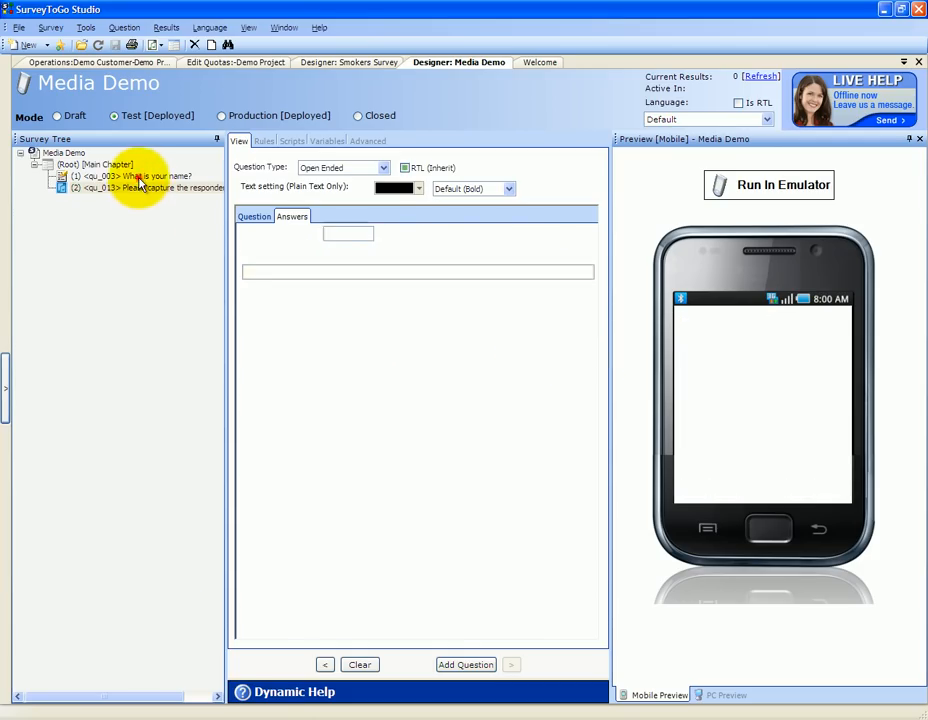
# Insert multimedia question 'Record the next 10 seconds' after the name question and set its collect type.
pyautogui.click(140, 176)
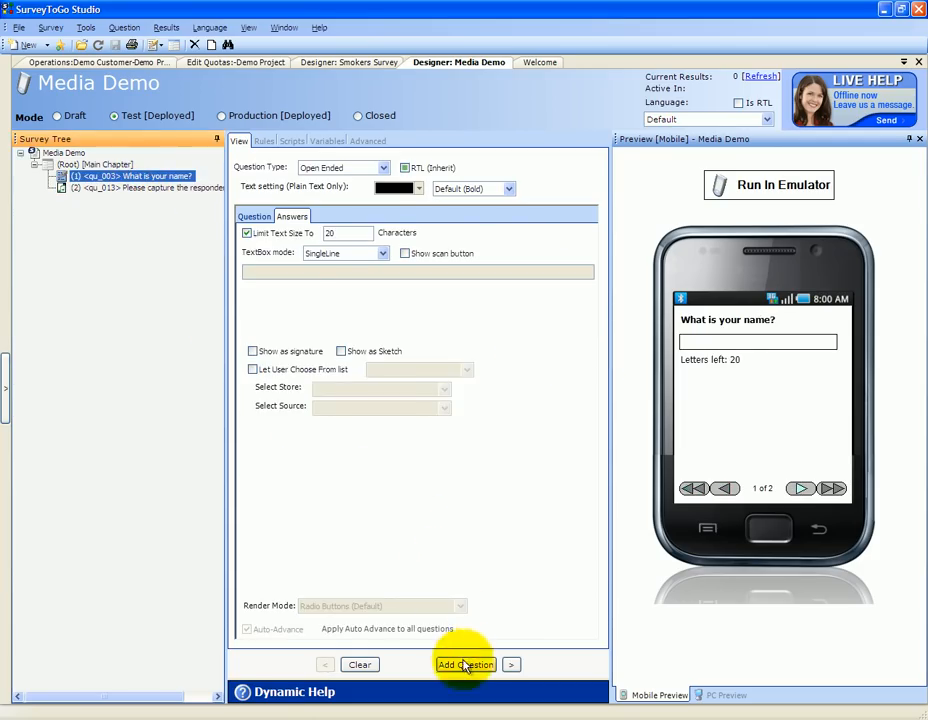
pyautogui.click(124, 27)
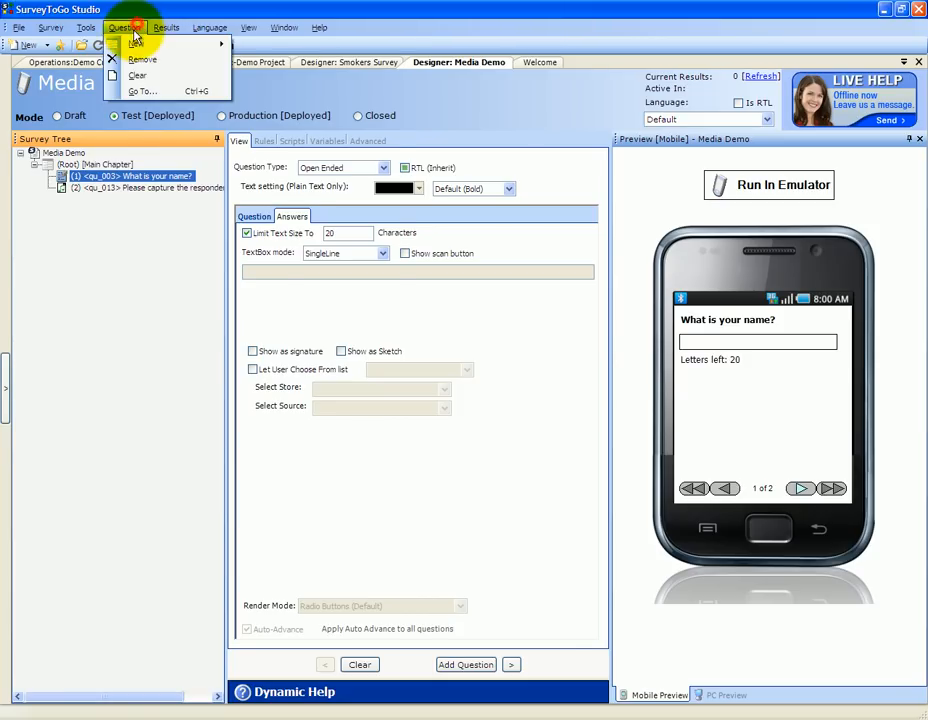
pyautogui.click(136, 44)
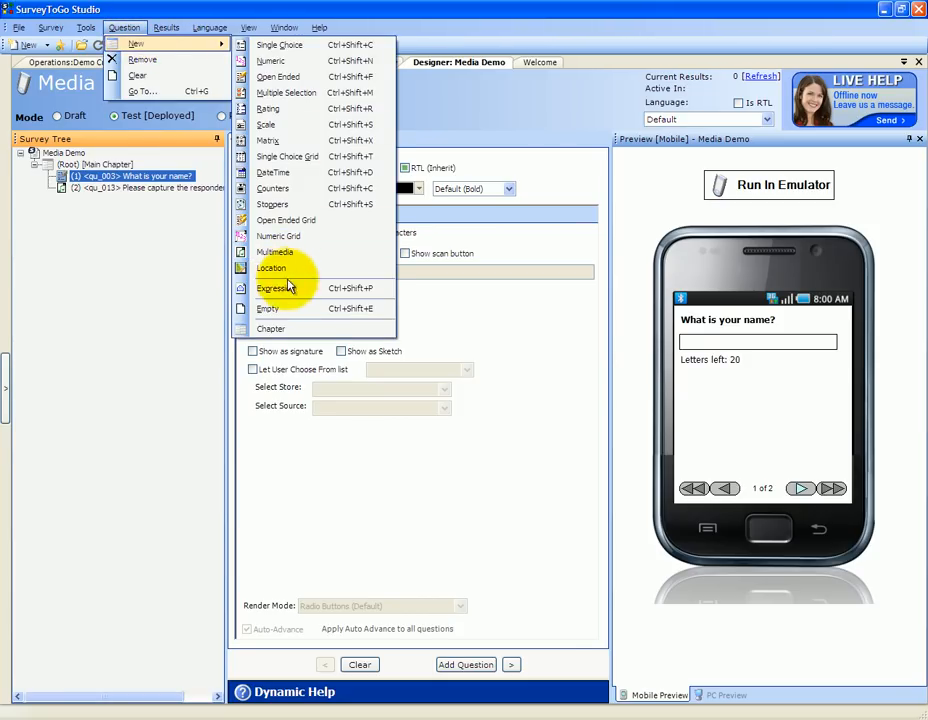
pyautogui.click(275, 252)
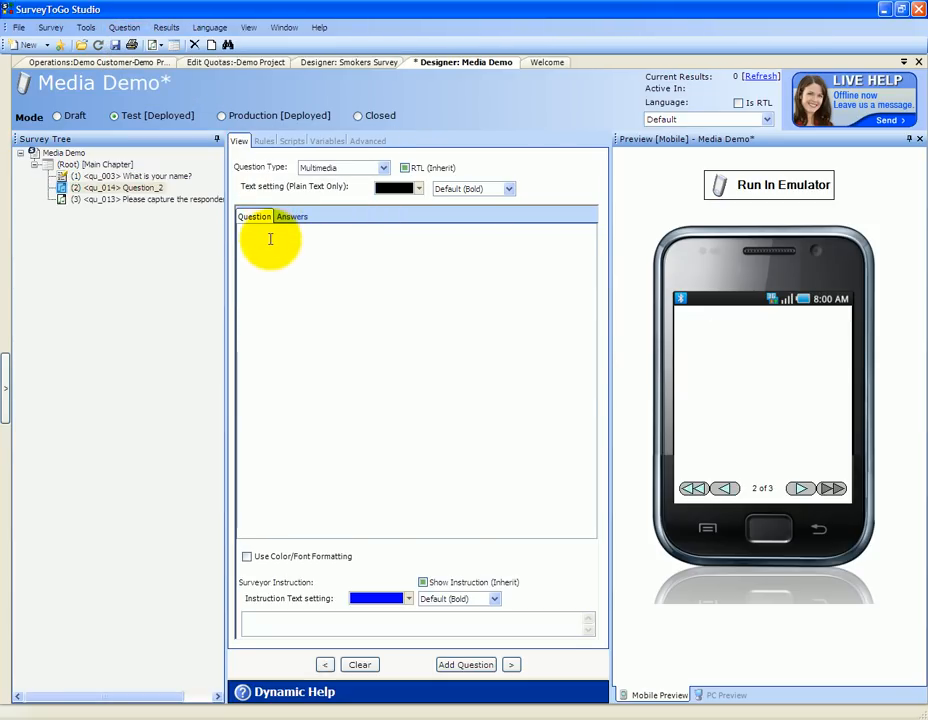
pyautogui.write('R')
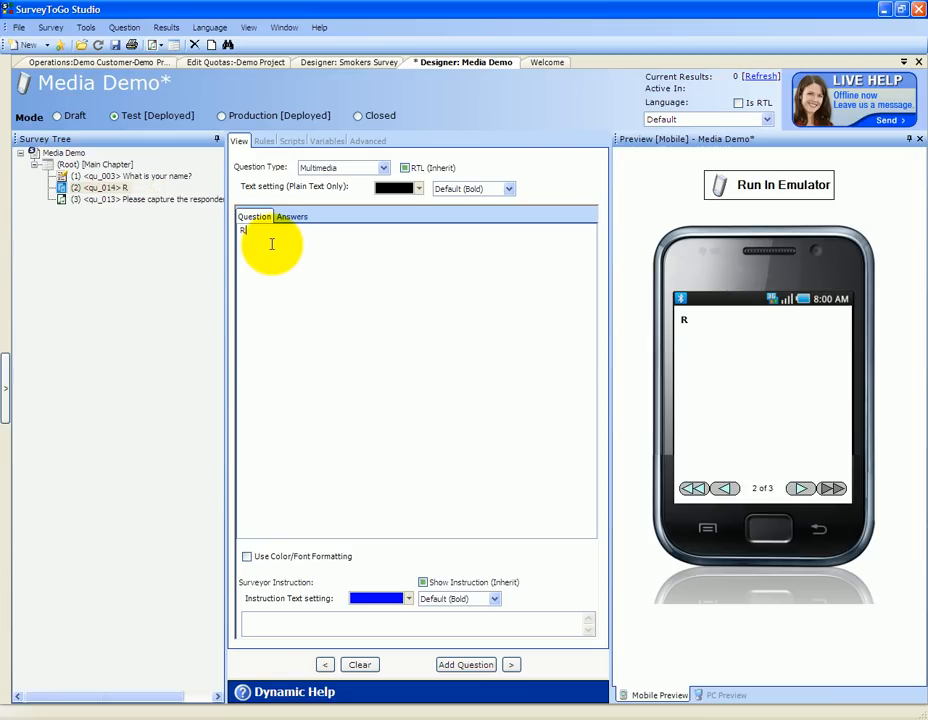
pyautogui.write('ecord the next 10 se')
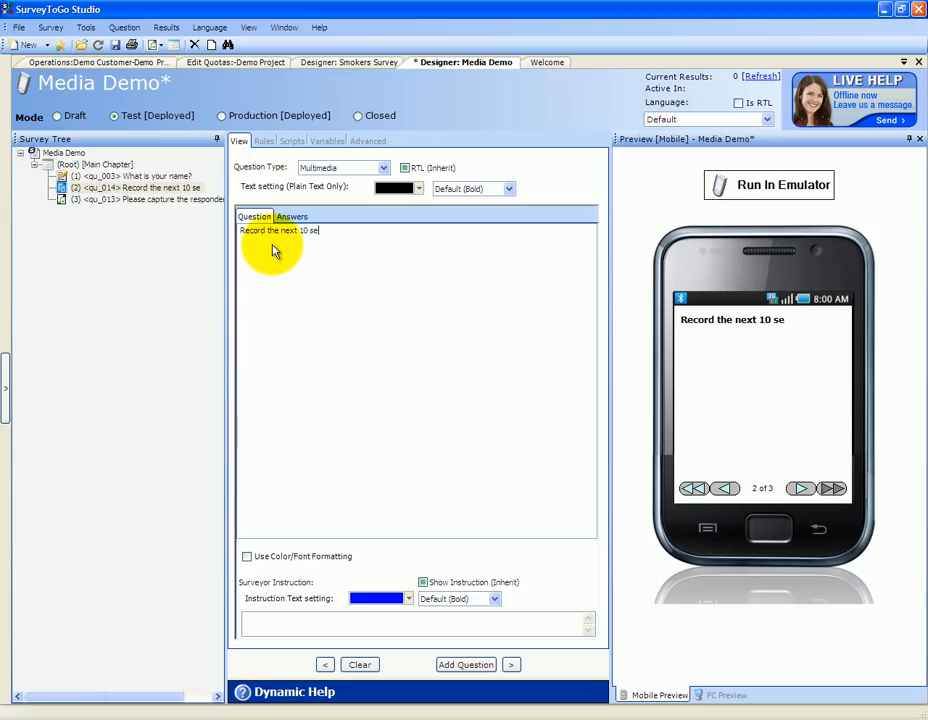
pyautogui.click(292, 216)
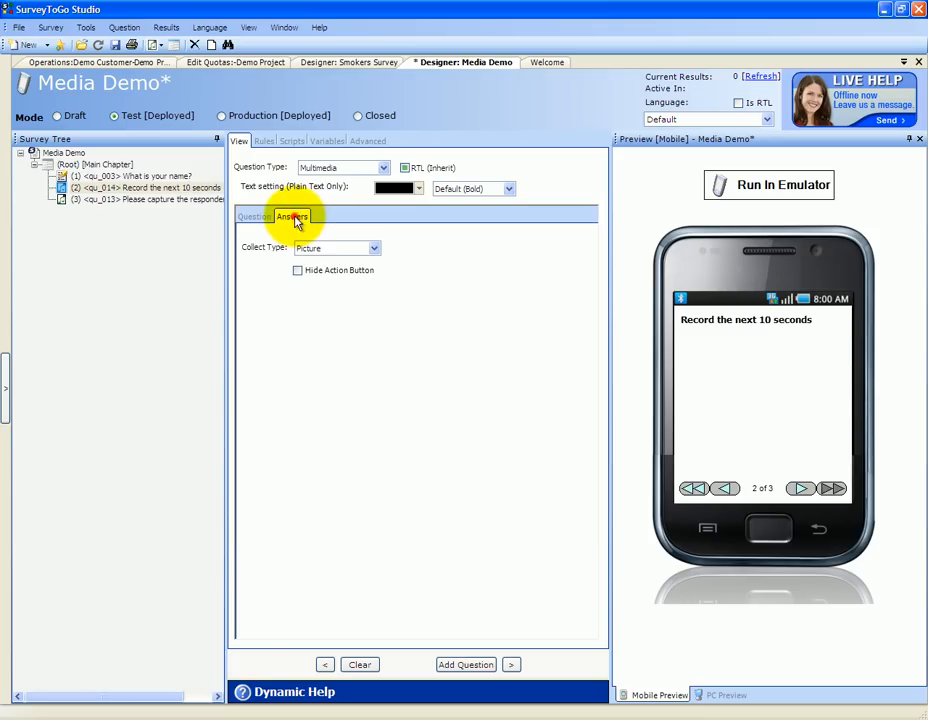
pyautogui.click(372, 248)
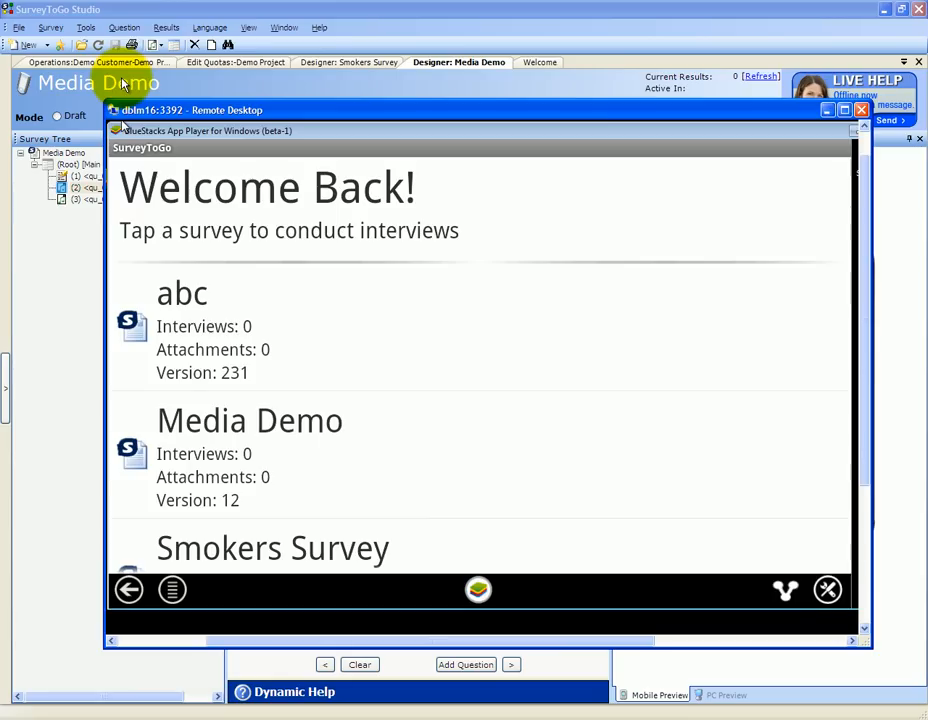
pyautogui.moveTo(205, 439)
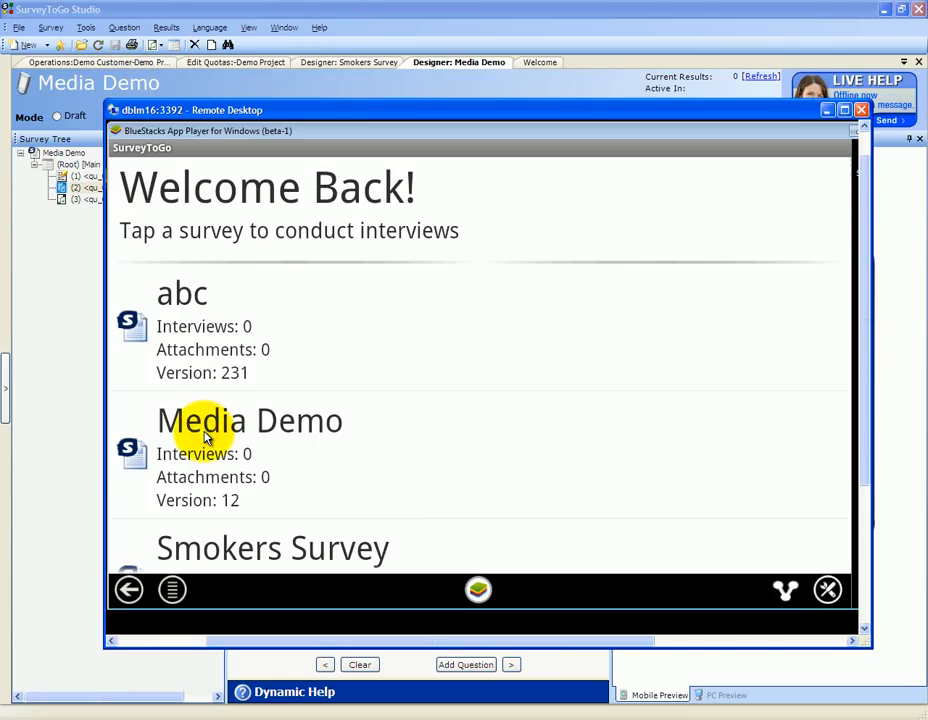
# Start a new Media Demo interview, enter the name 'Jim', and advance to the recording question.
pyautogui.click(249, 420)
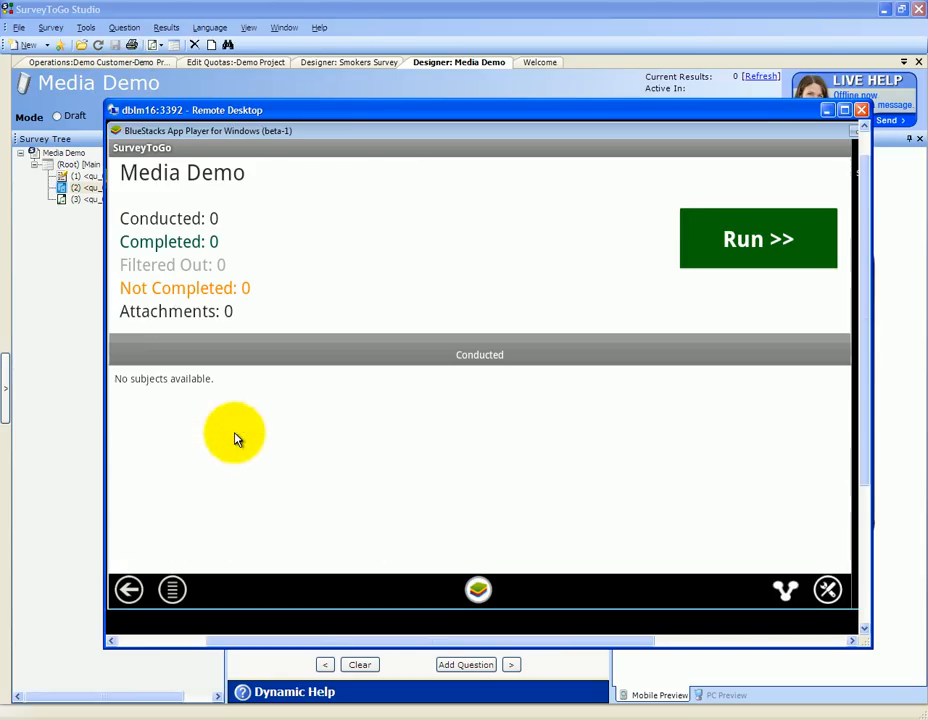
pyautogui.click(757, 238)
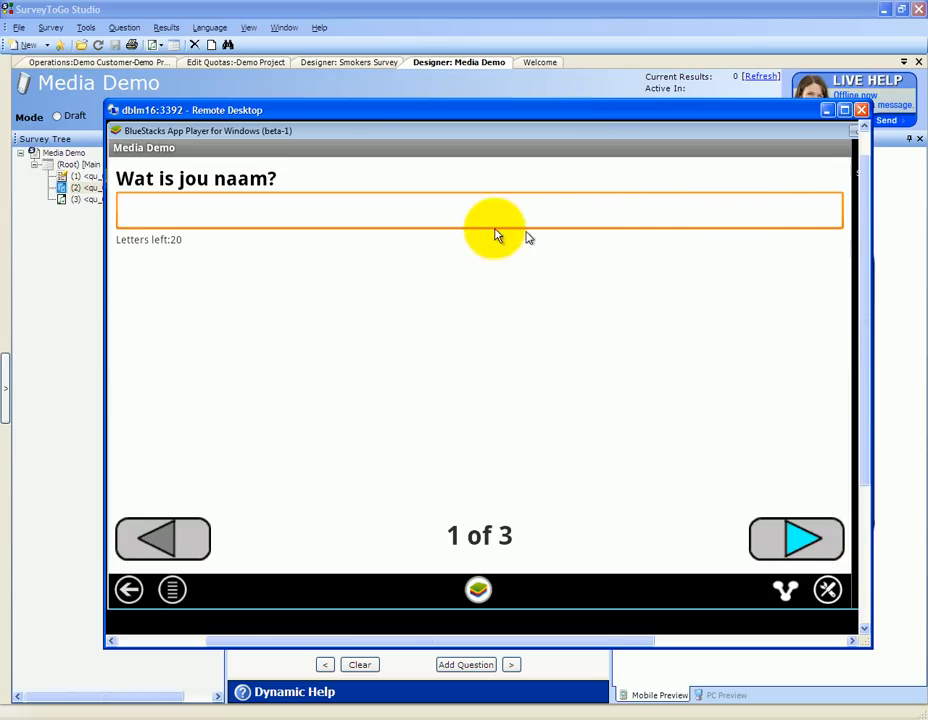
pyautogui.moveTo(350, 272)
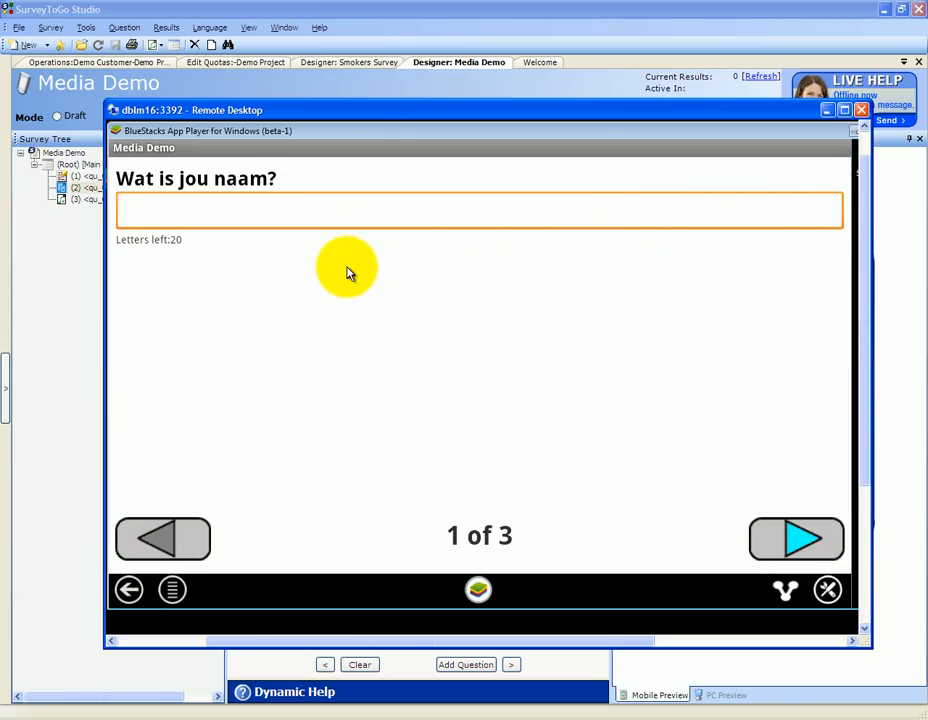
pyautogui.write('Jim')
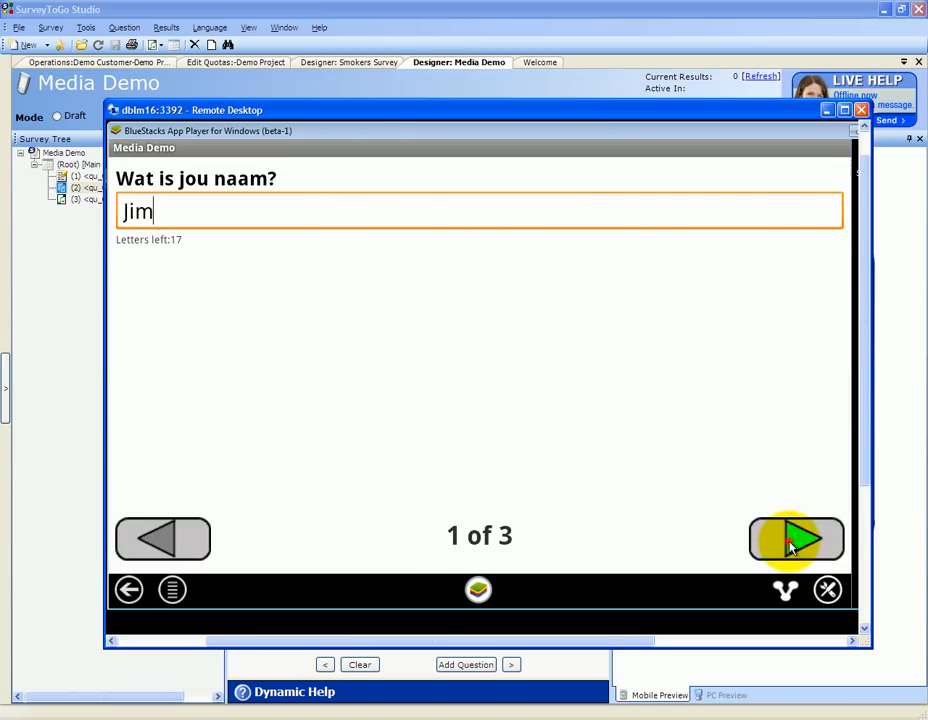
pyautogui.click(795, 539)
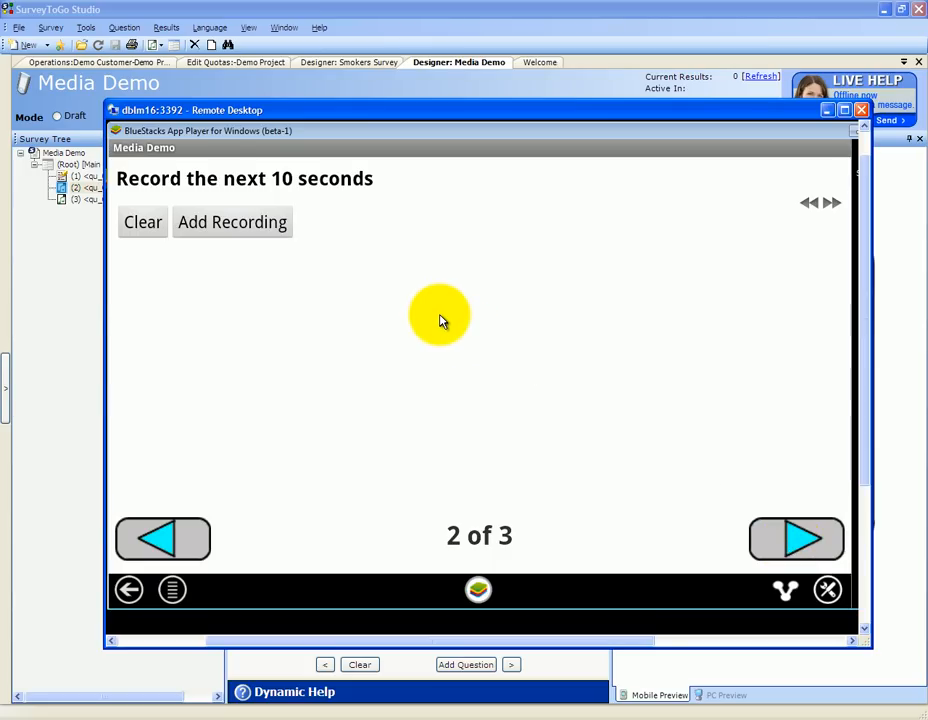
pyautogui.moveTo(232, 222)
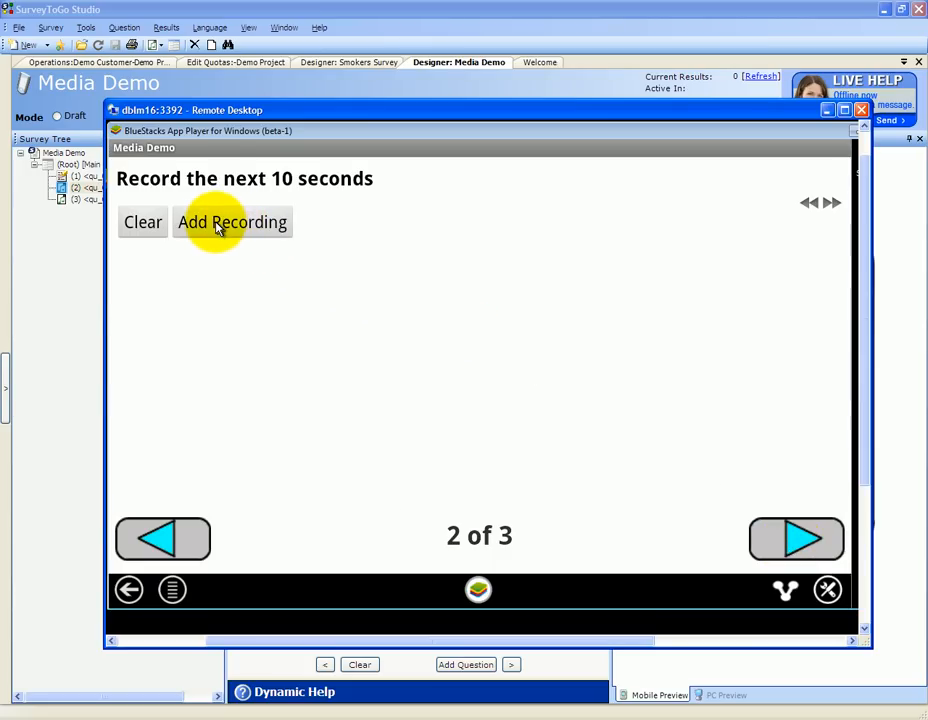
# Record a roughly ten-second sound clip and close the recording panel, keeping the clip.
pyautogui.click(232, 222)
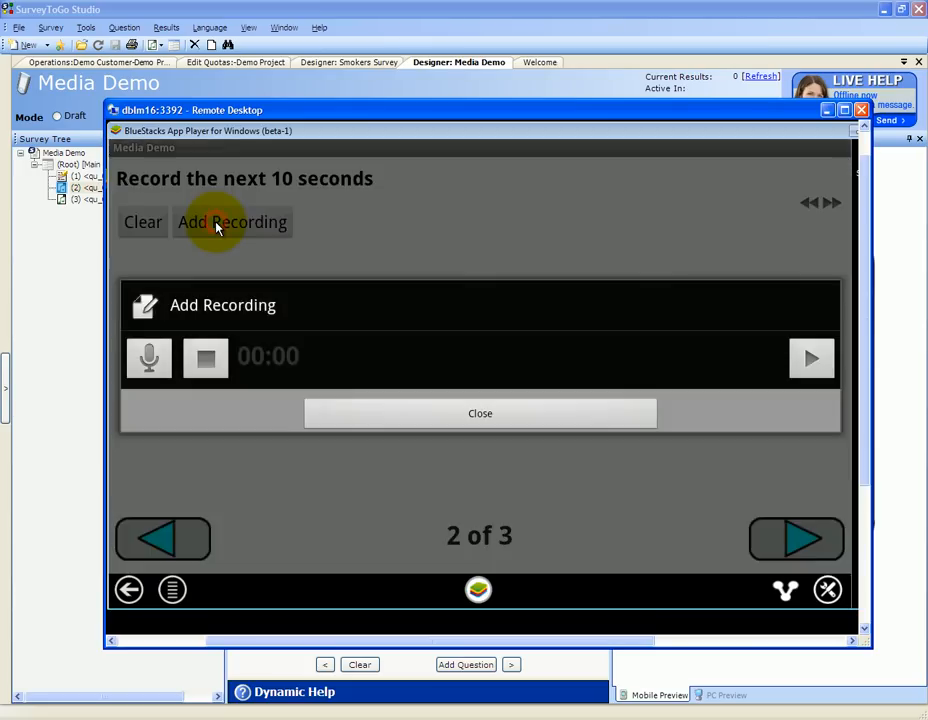
pyautogui.click(148, 357)
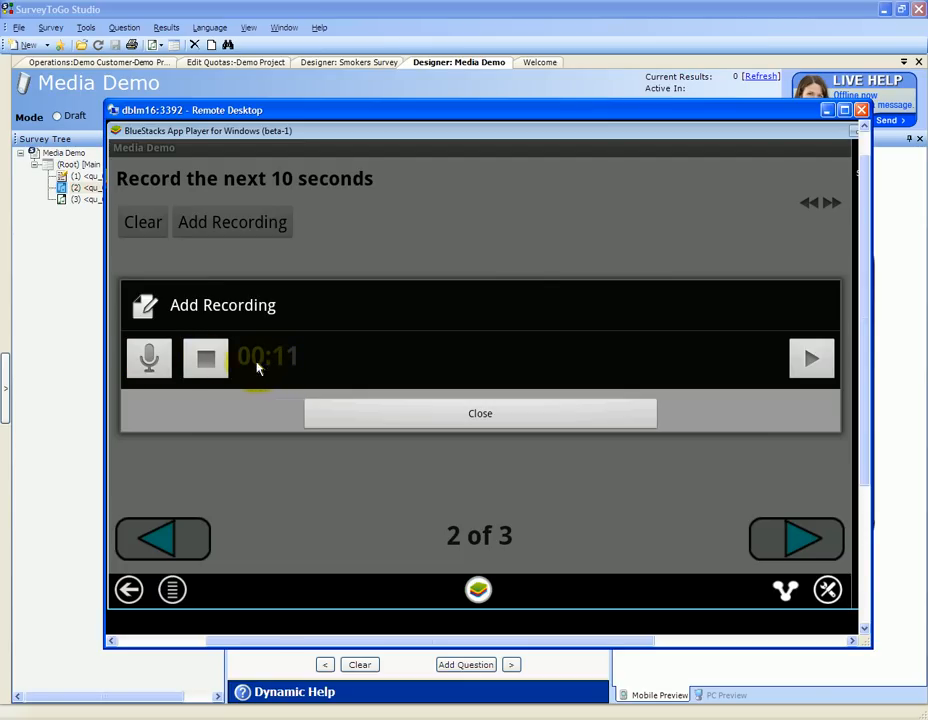
pyautogui.click(206, 358)
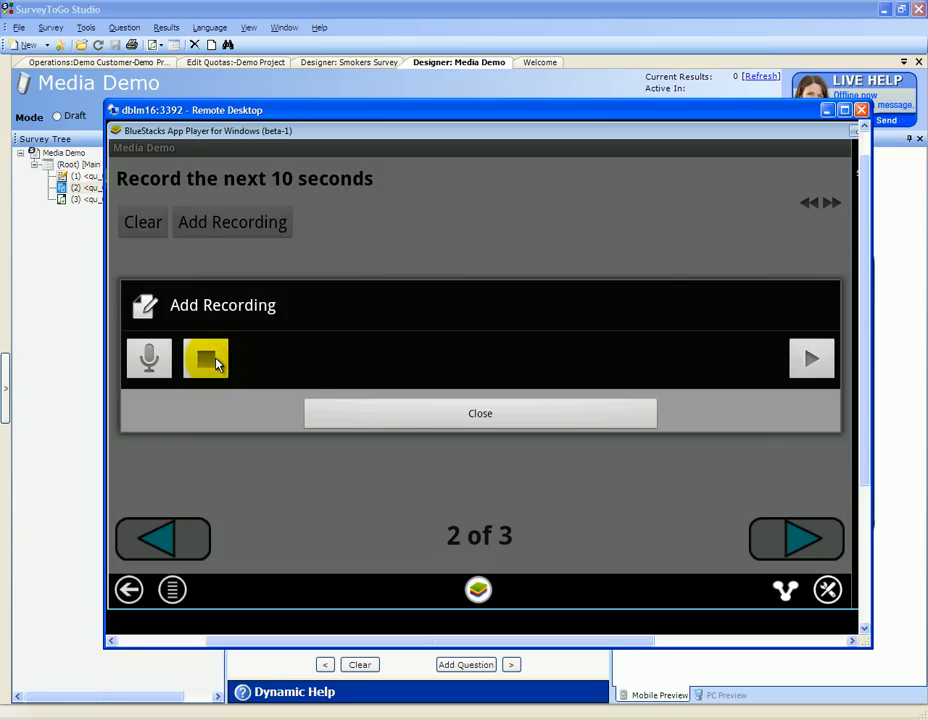
pyautogui.click(480, 413)
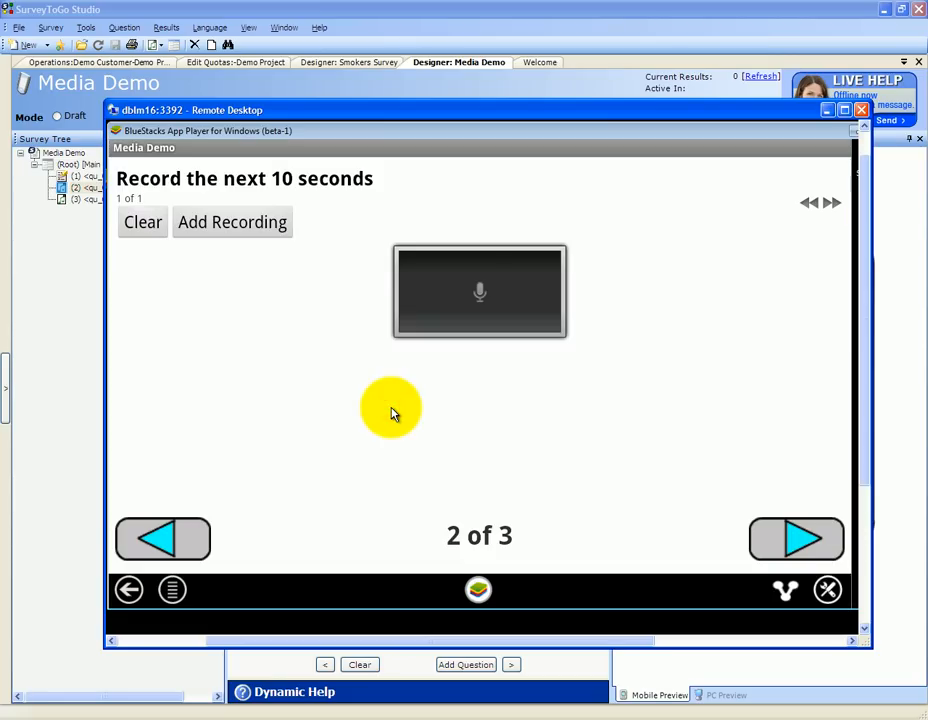
pyautogui.moveTo(775, 535)
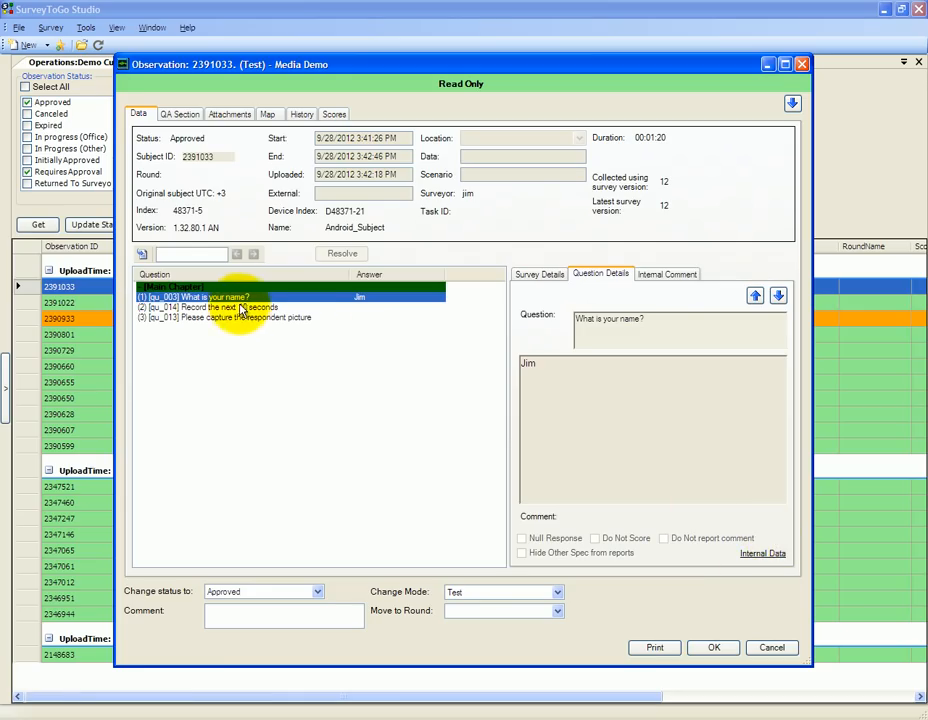
# Show Jim's observation attachments, listing the WAV recording for the ten-second question.
pyautogui.click(230, 113)
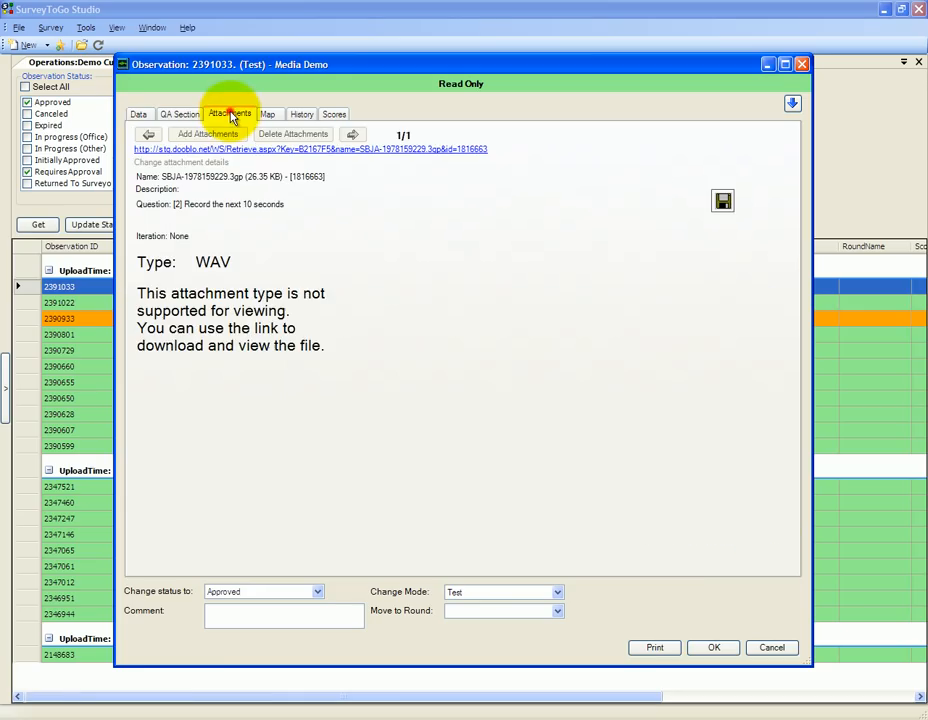
pyautogui.moveTo(207, 267)
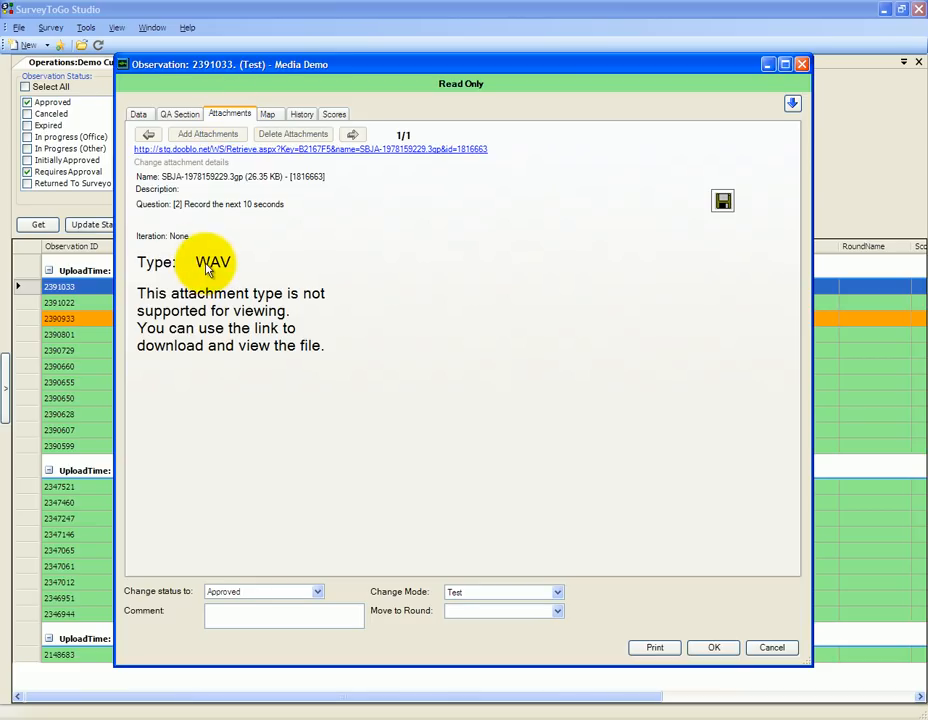